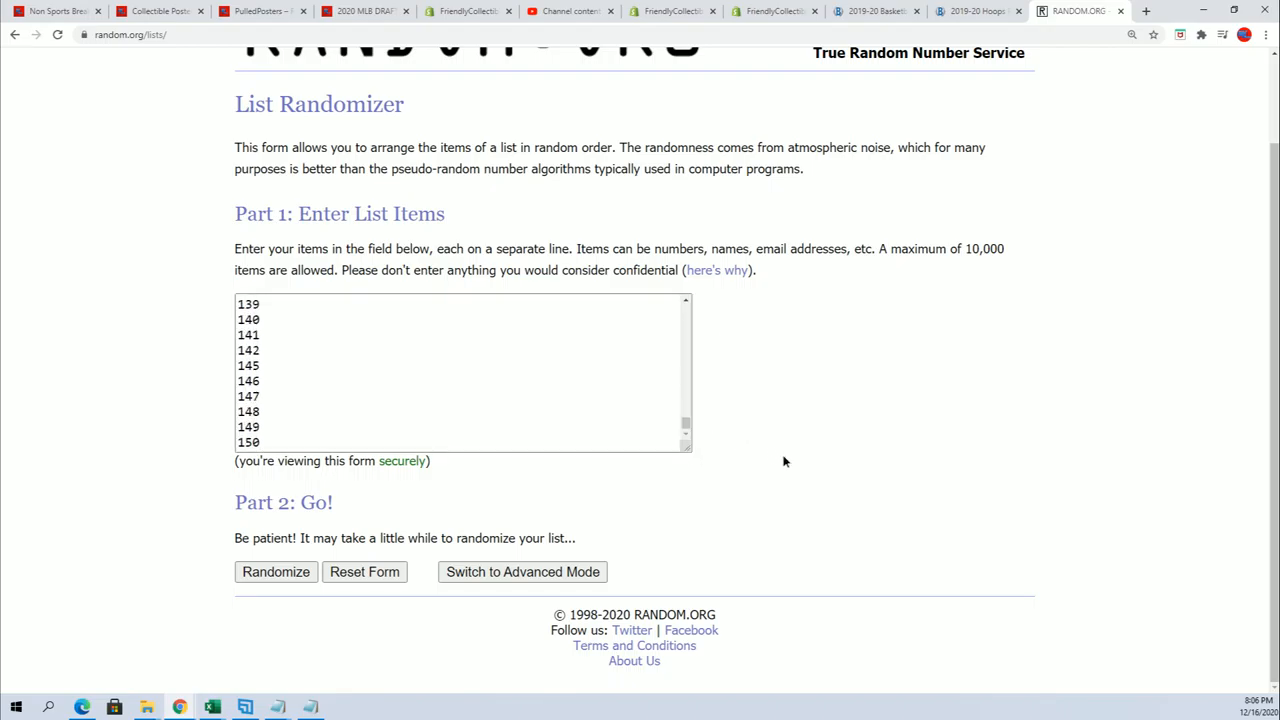
- Randomize the 109-number list and reshuffle it five more times, ending with an order starting at 99
{"action": "left_click", "coordinate": [276, 572]}
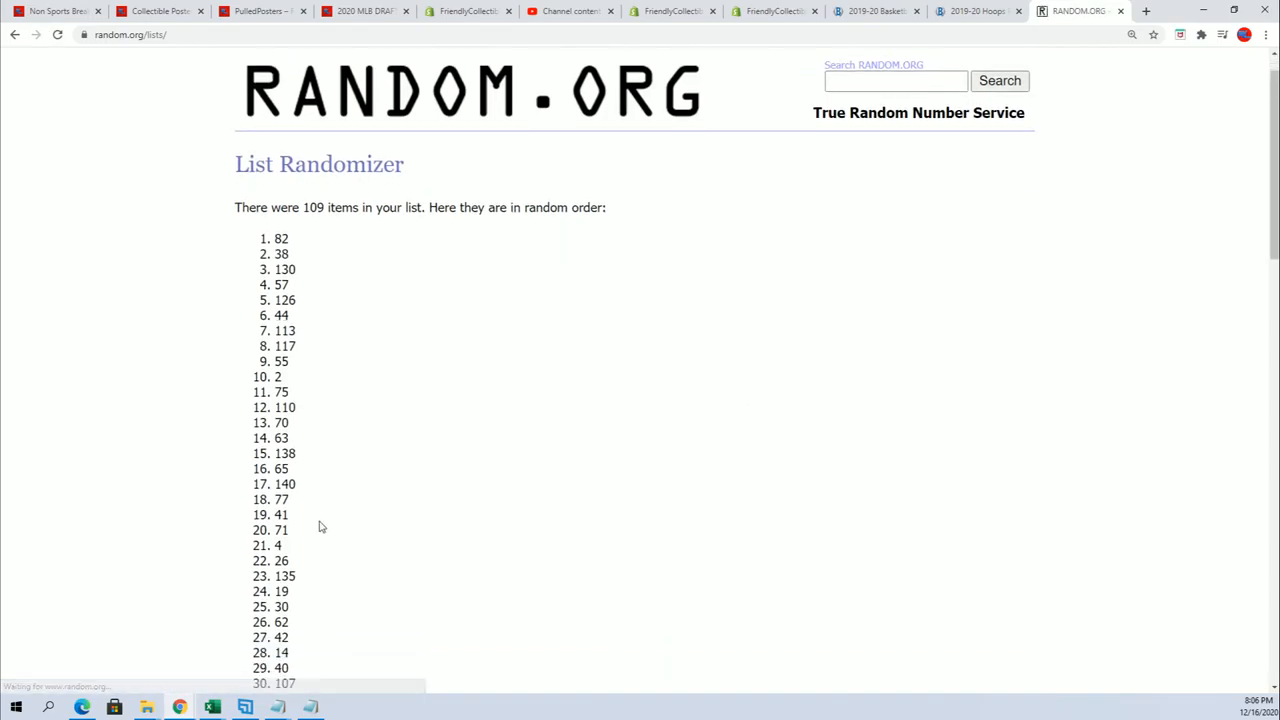
{"action": "scroll", "scroll_direction": "down", "scroll_amount": 3}
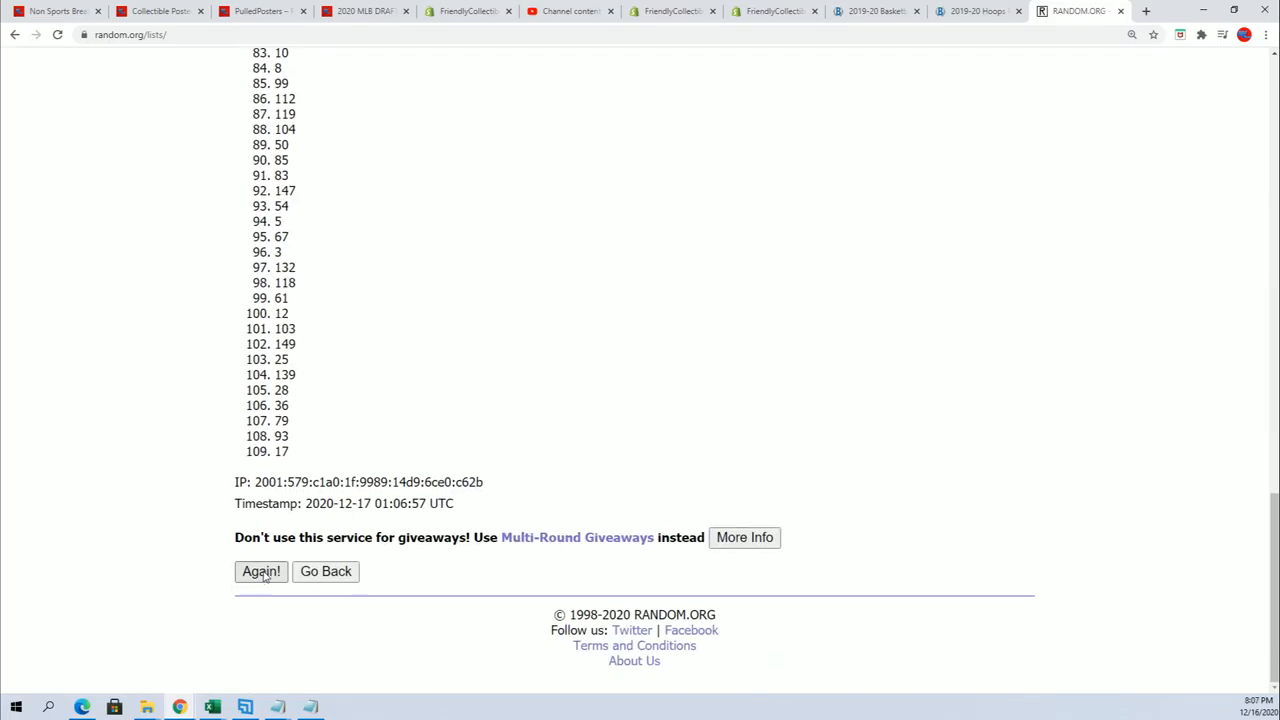
{"action": "left_click", "coordinate": [260, 572]}
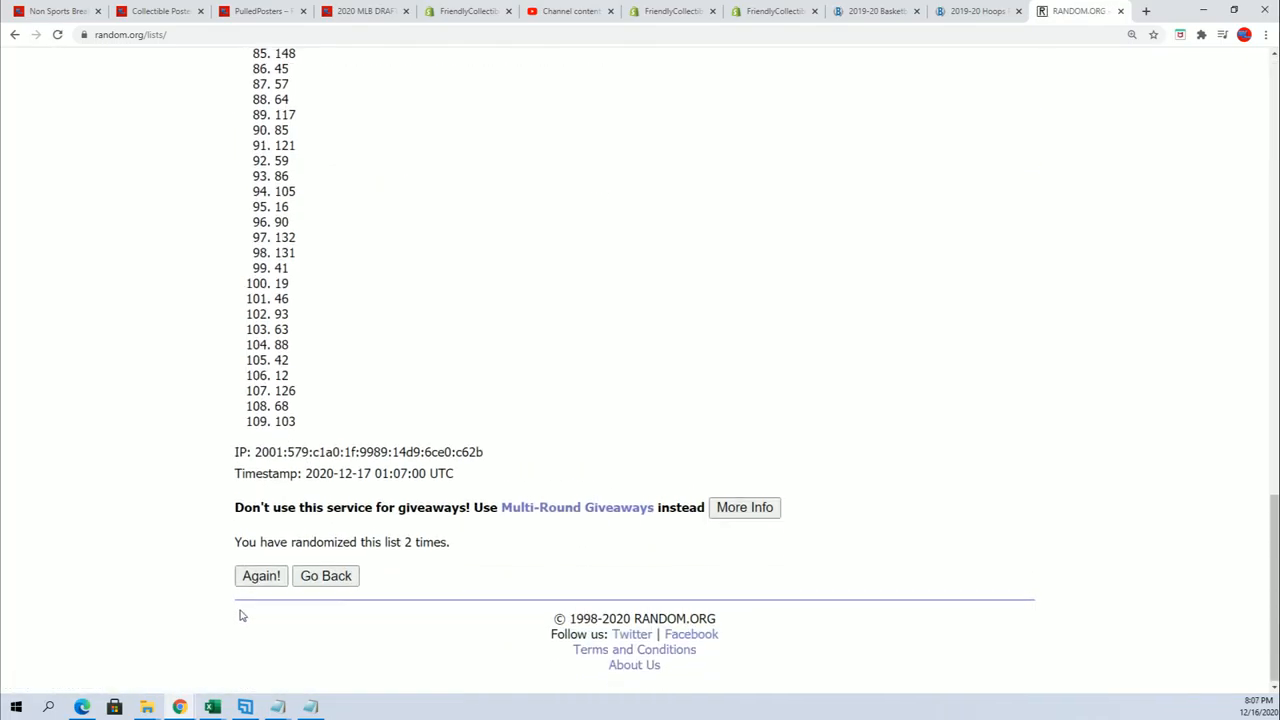
{"action": "left_click", "coordinate": [260, 576]}
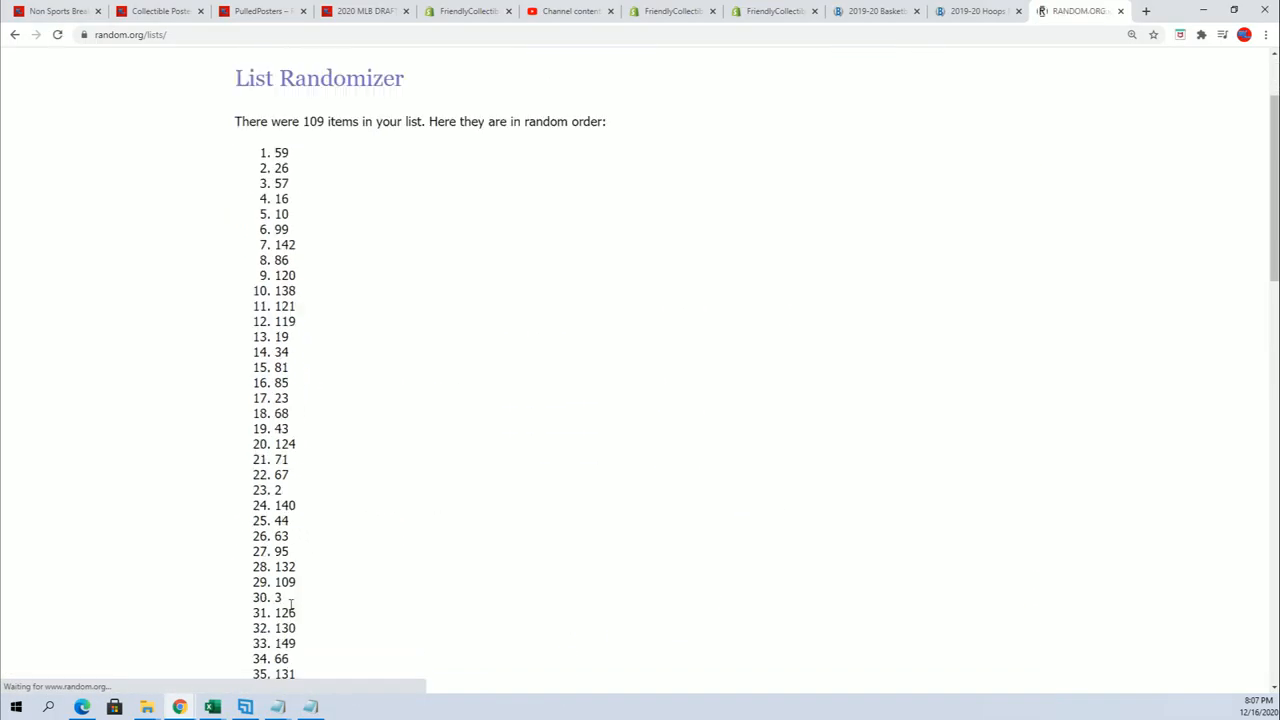
{"action": "scroll", "scroll_direction": "down", "scroll_amount": 3}
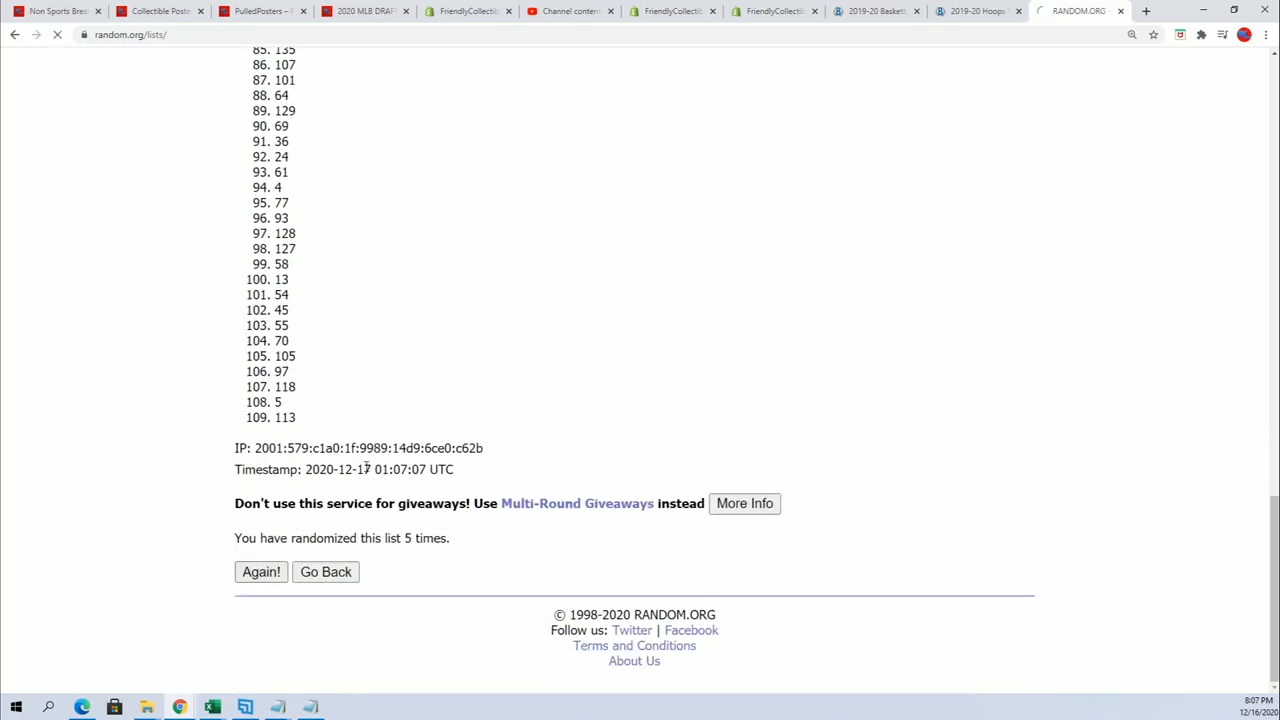
{"action": "left_click", "coordinate": [260, 572]}
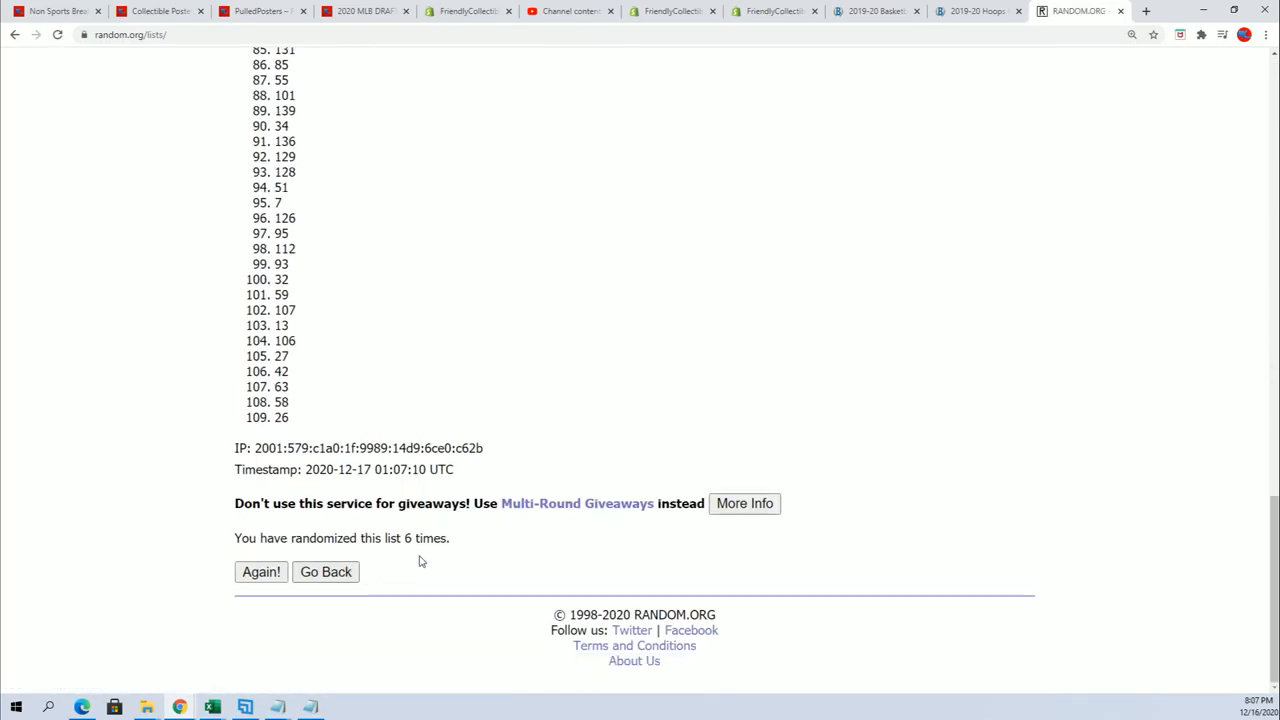
{"action": "left_click", "coordinate": [260, 572]}
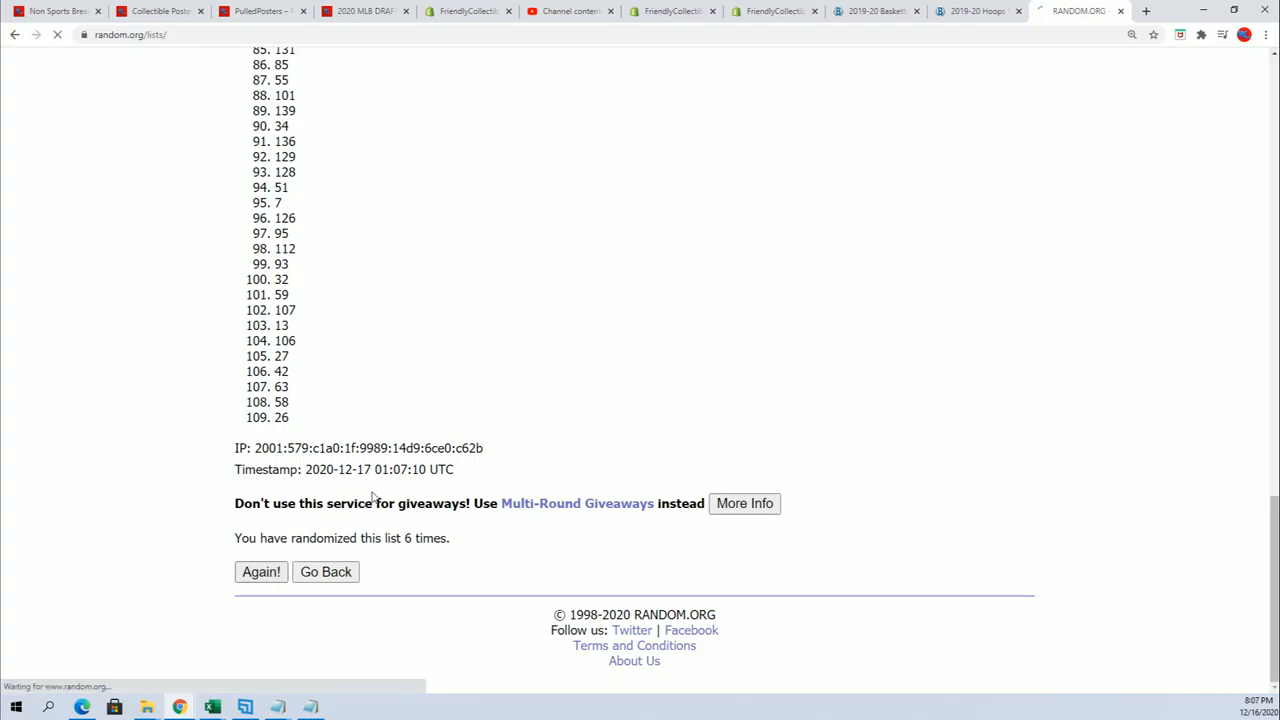
{"action": "left_click", "coordinate": [260, 572]}
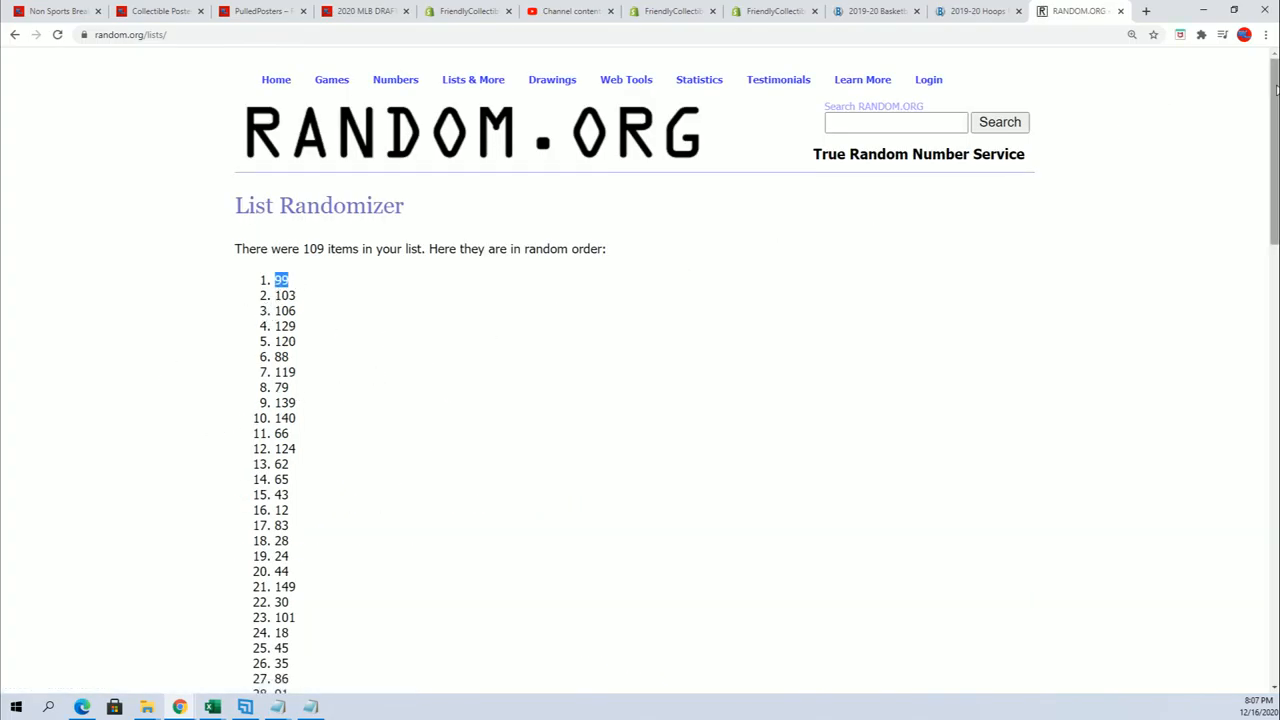
{"action": "scroll", "scroll_direction": "down", "scroll_amount": 3}
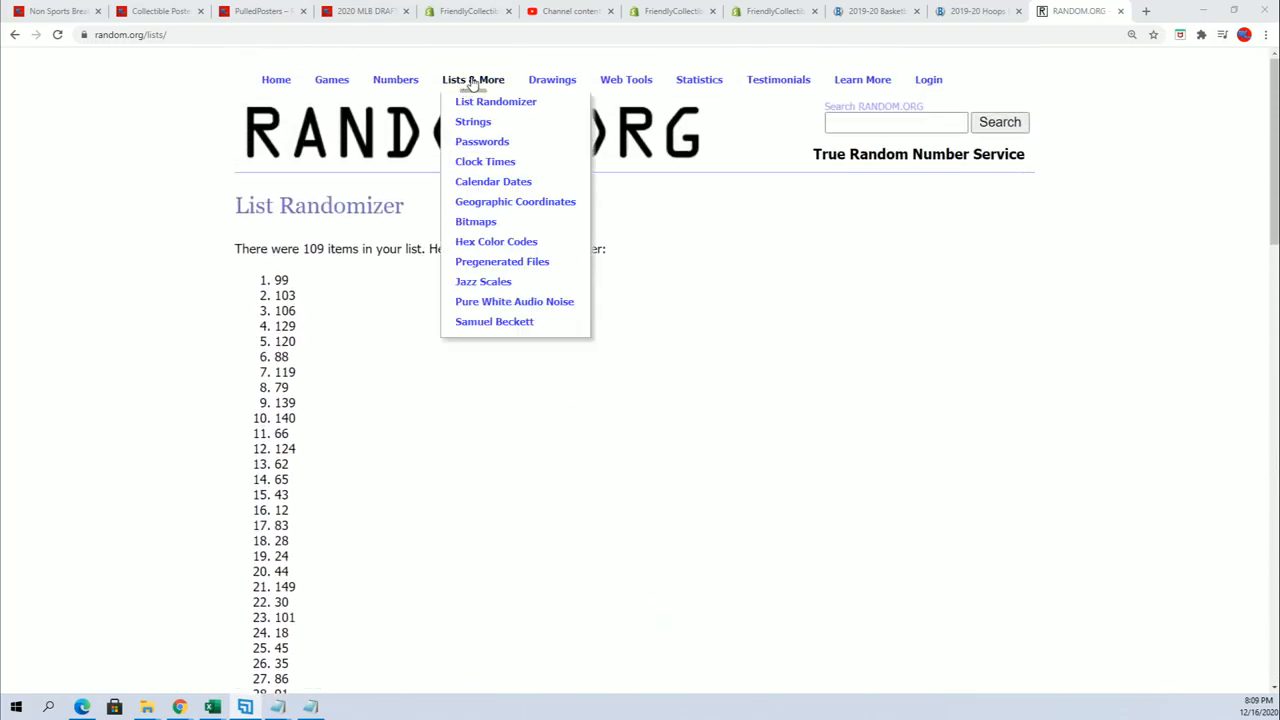
- Bring up a blank List Randomizer entry form ready for the owner names
{"action": "left_click", "coordinate": [496, 100]}
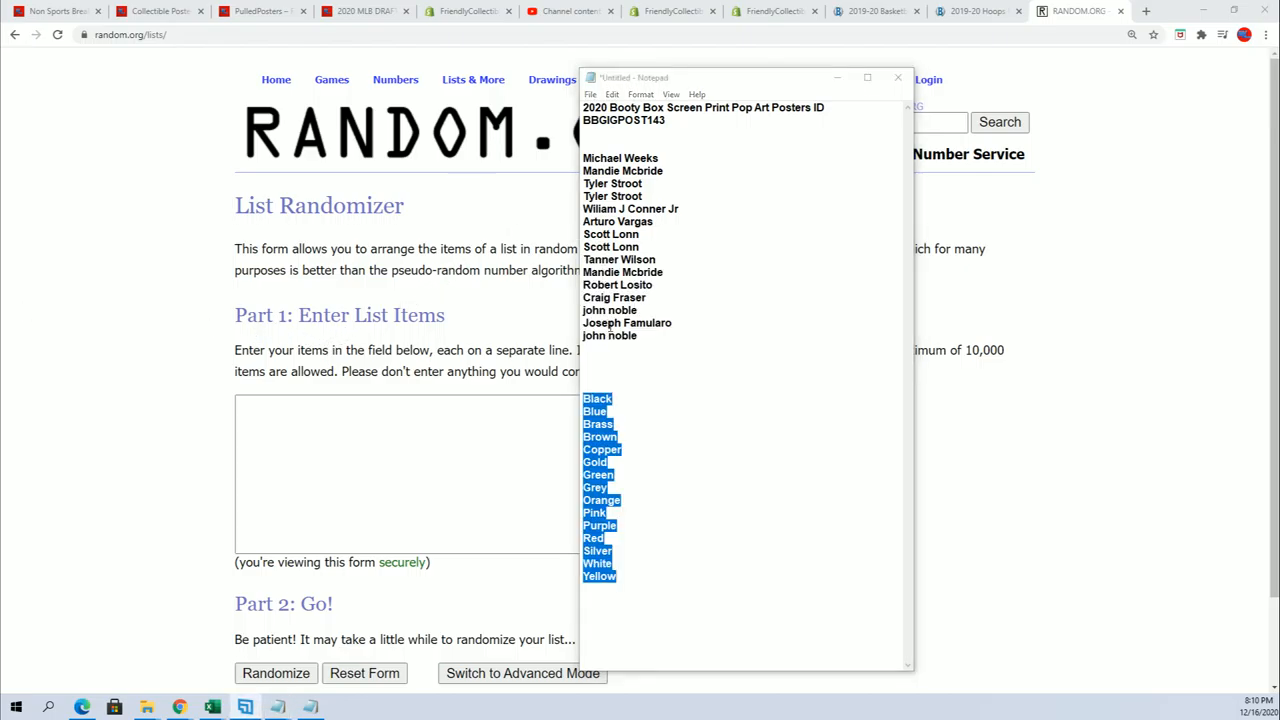
{"action": "right_click", "coordinate": [620, 250]}
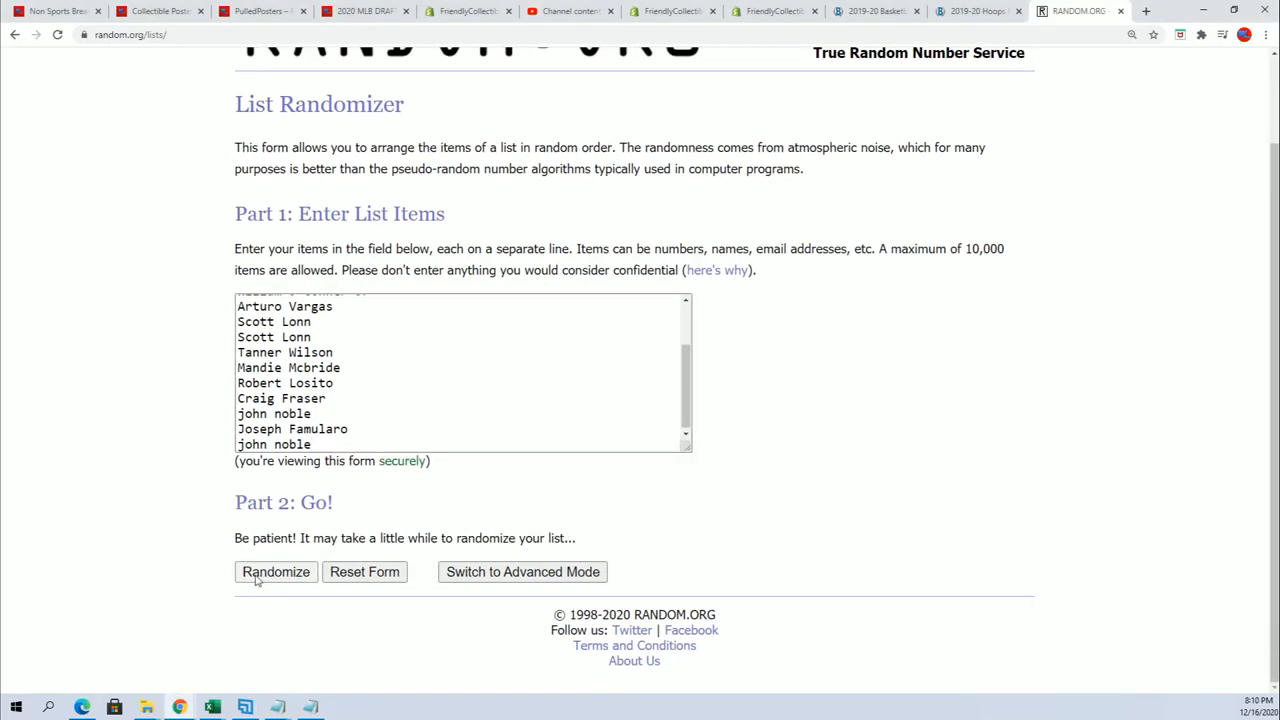
{"action": "left_click", "coordinate": [276, 572]}
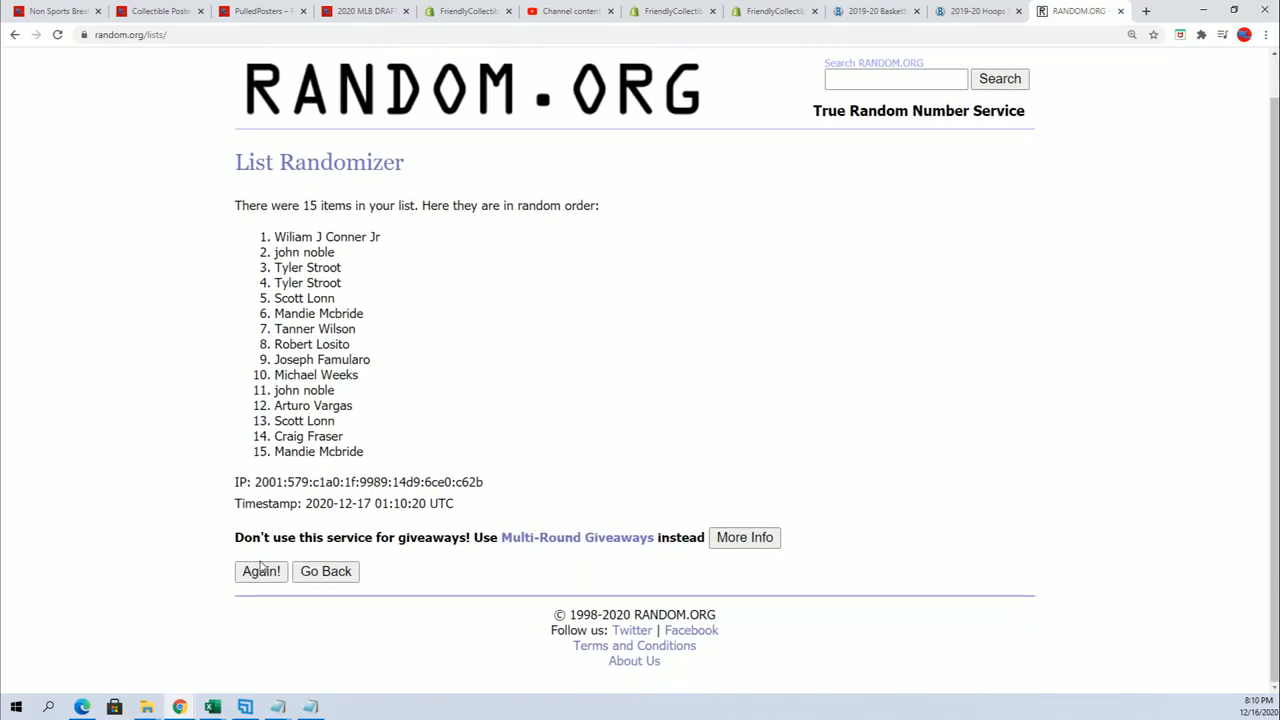
{"action": "left_click", "coordinate": [260, 572]}
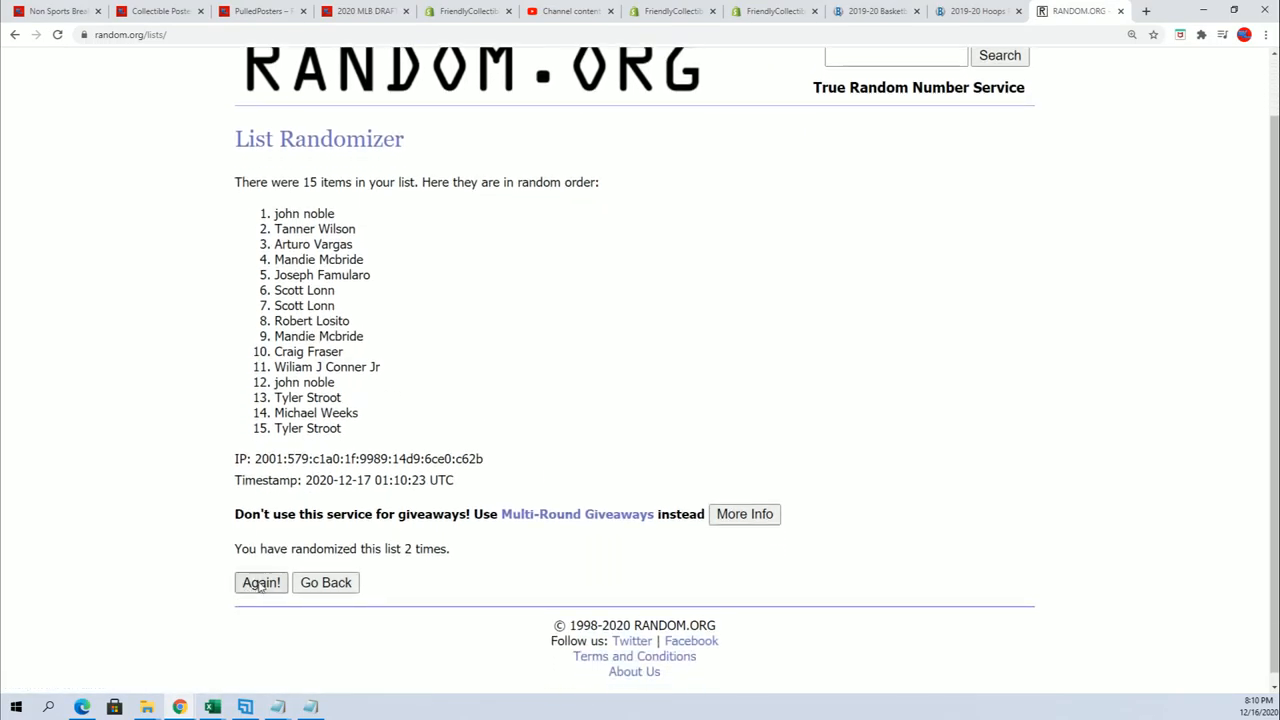
{"action": "left_click", "coordinate": [260, 582]}
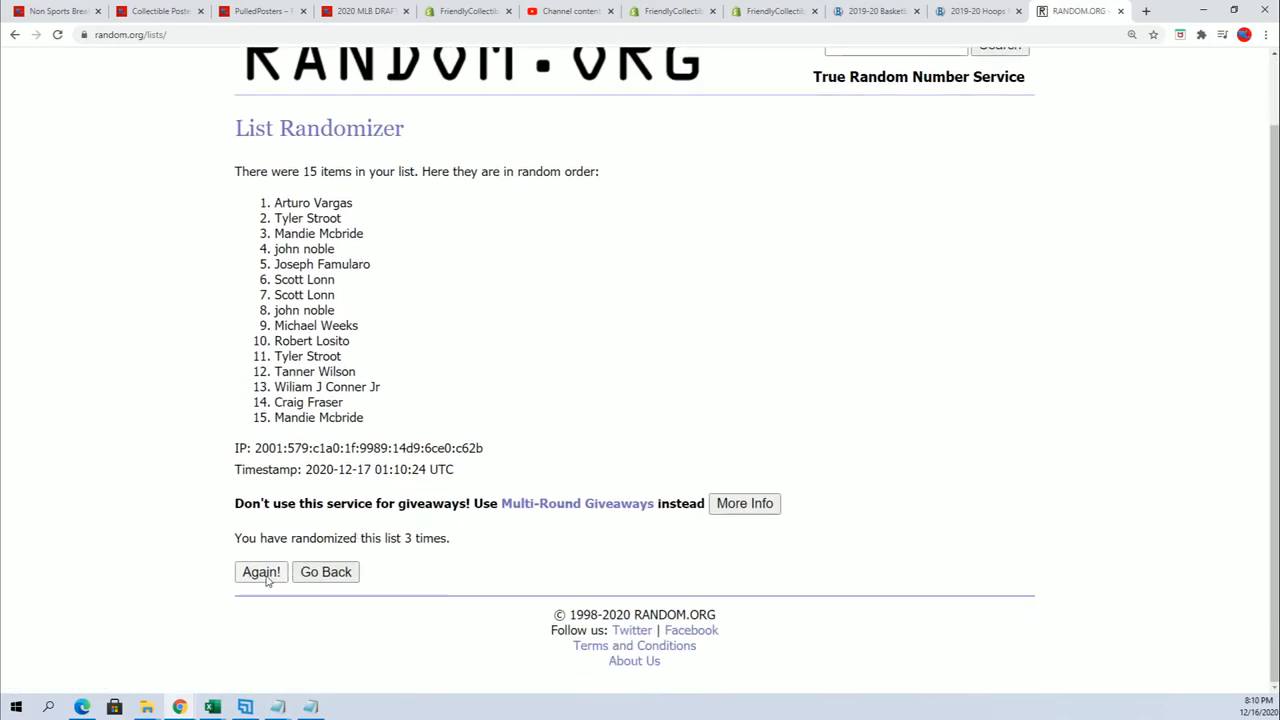
{"action": "left_click", "coordinate": [260, 572]}
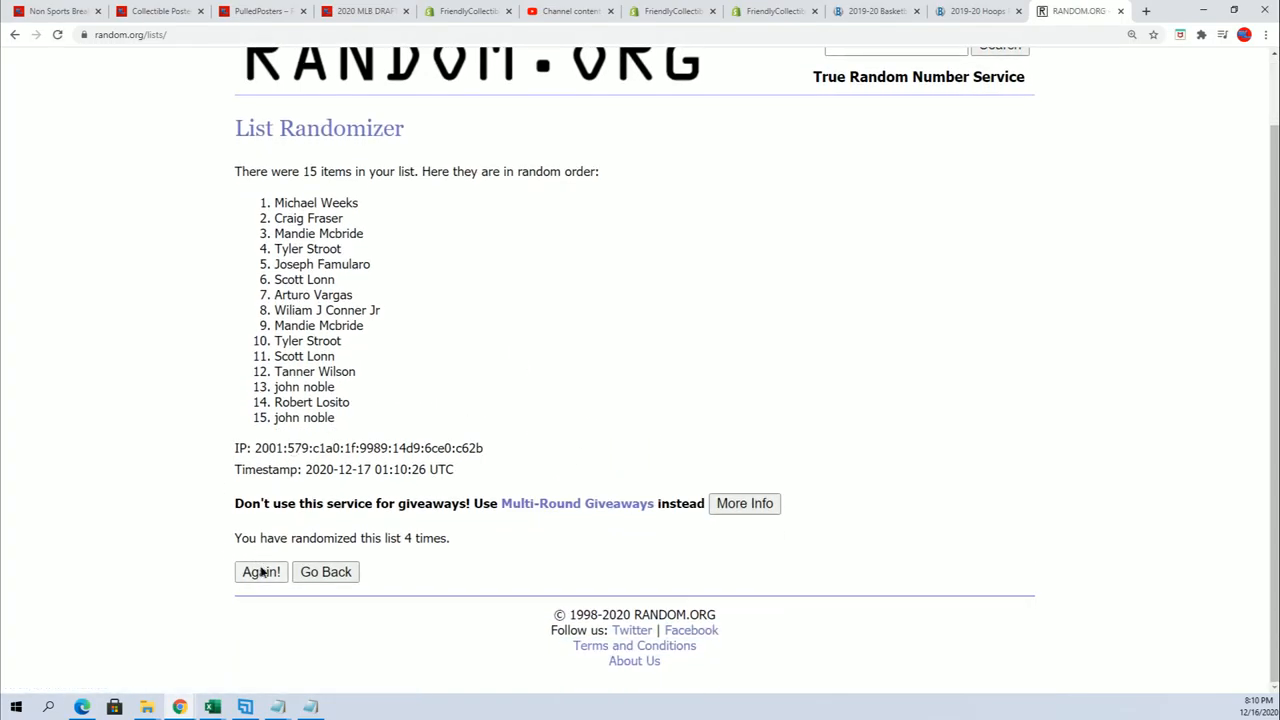
{"action": "left_click", "coordinate": [260, 572]}
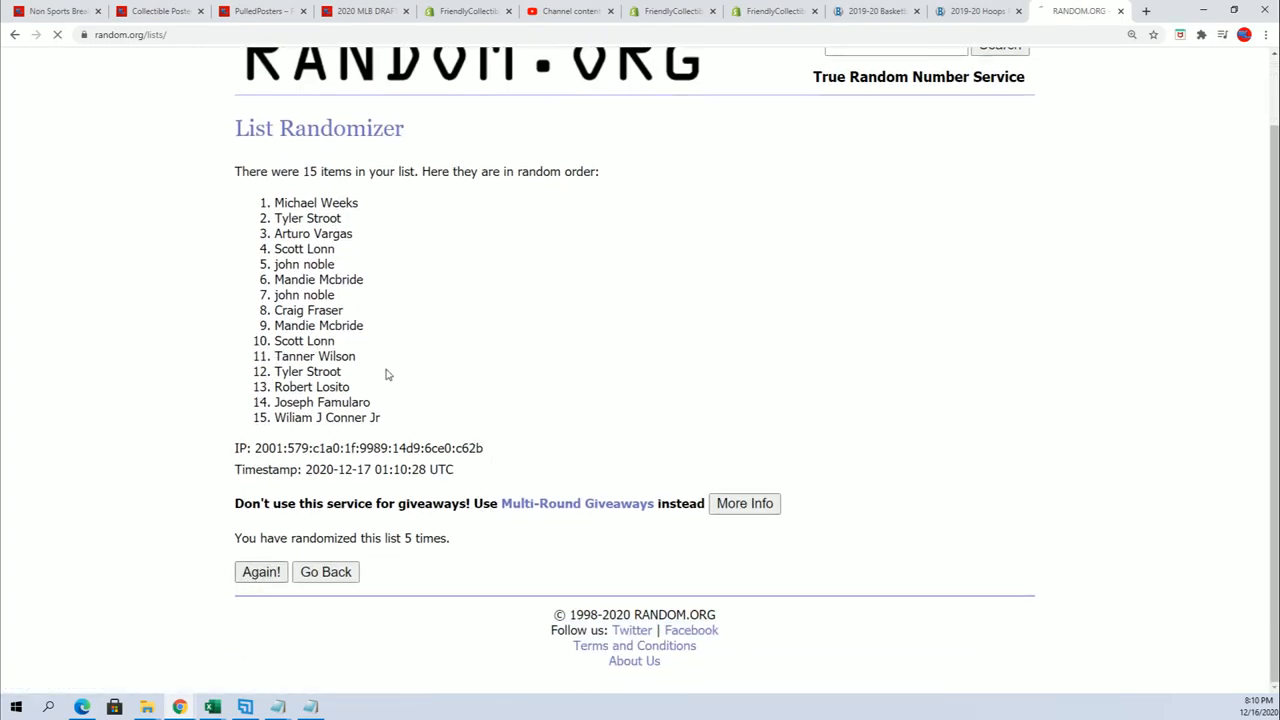
{"action": "left_click", "coordinate": [260, 572]}
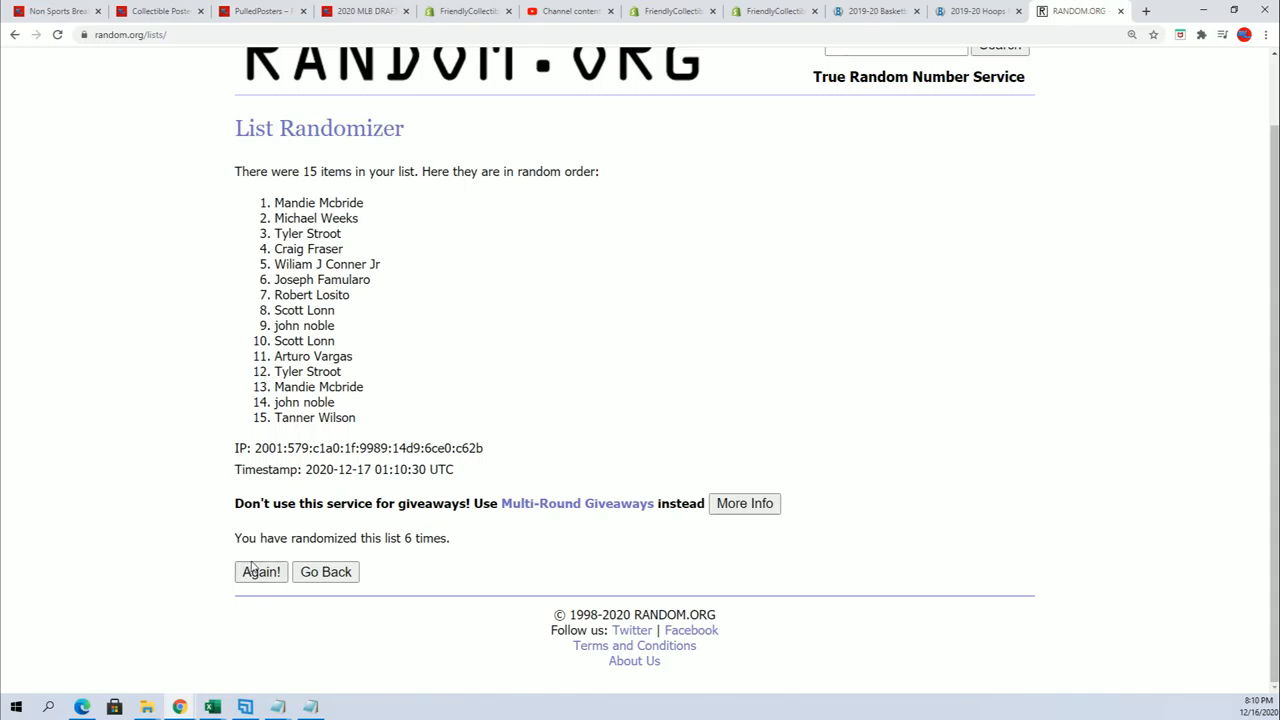
{"action": "left_click", "coordinate": [260, 572]}
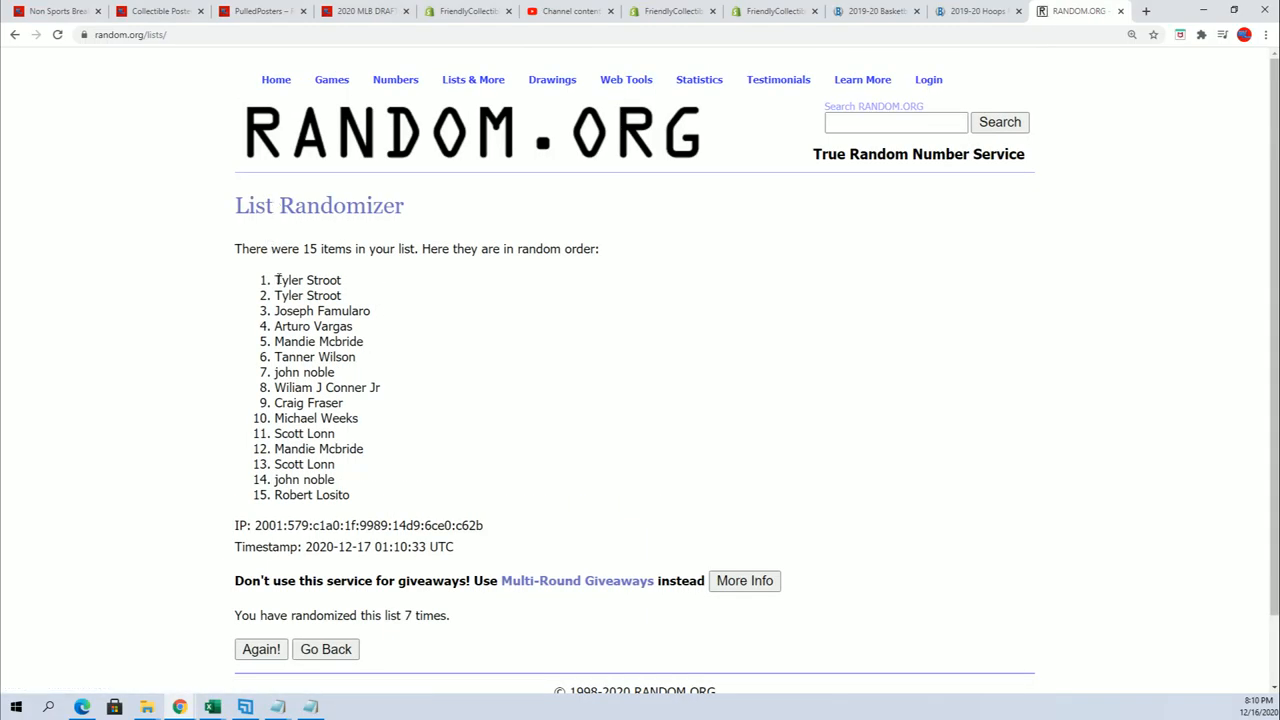
{"action": "left_click_drag", "start_coordinate": [276, 280], "coordinate": [354, 496]}
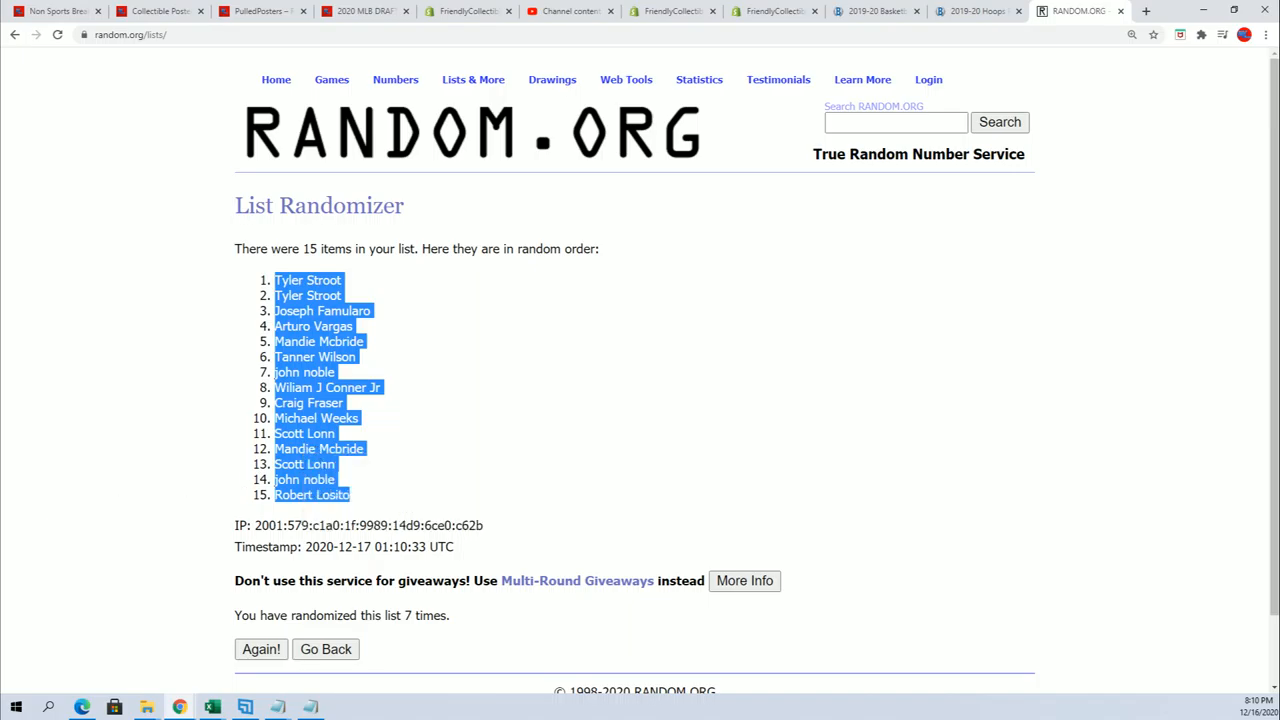
- Paste the shuffled names into A2 as Unicode Text and narrow column A to fit them
{"action": "left_click", "coordinate": [212, 708]}
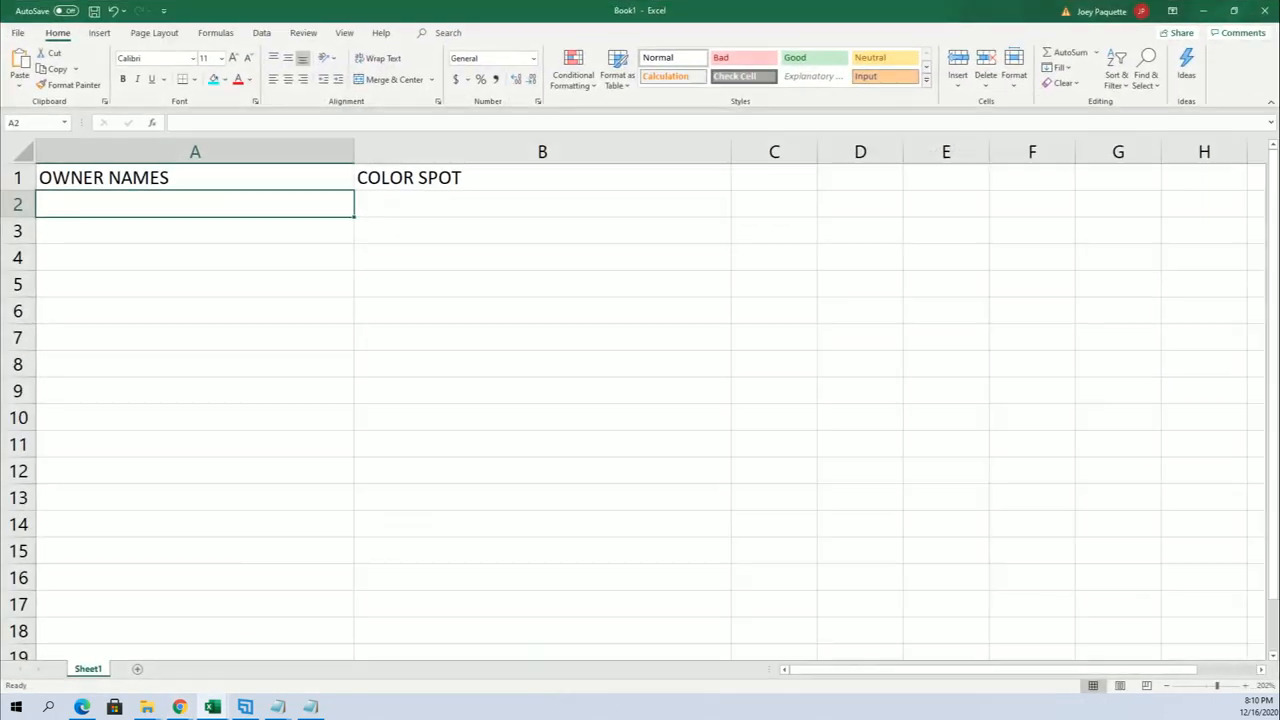
{"action": "right_click", "coordinate": [196, 204]}
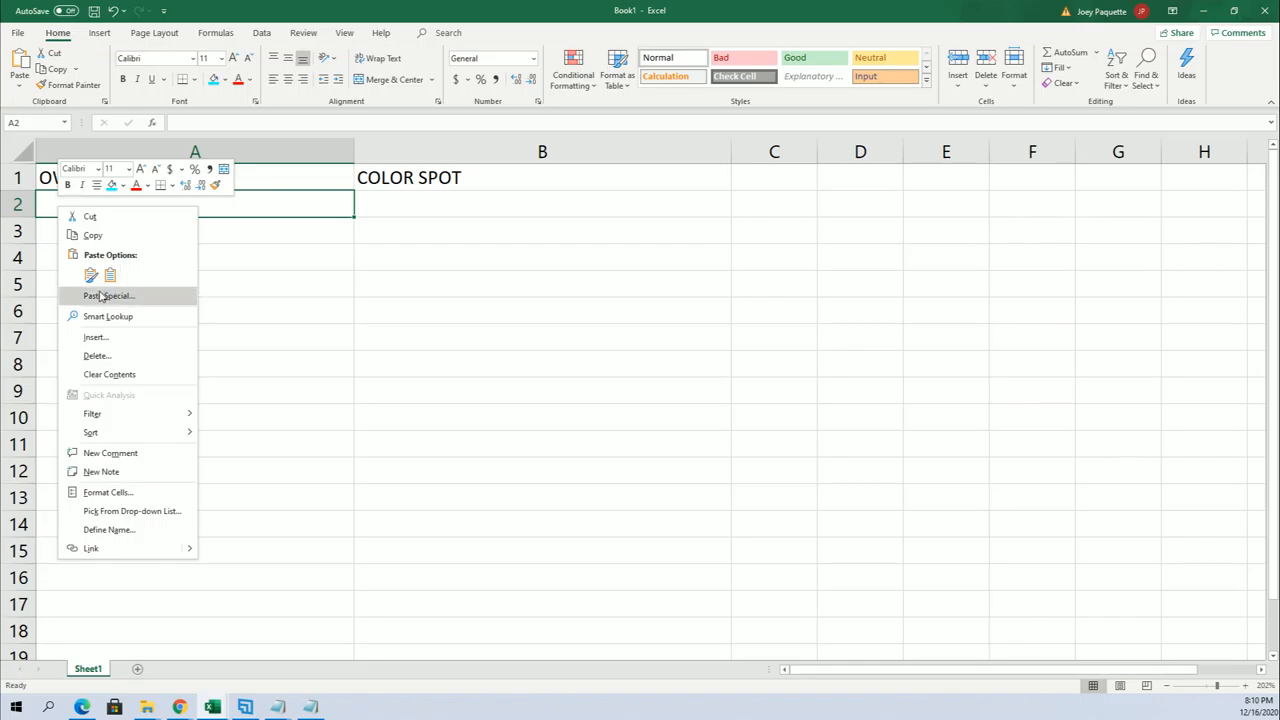
{"action": "left_click", "coordinate": [108, 296]}
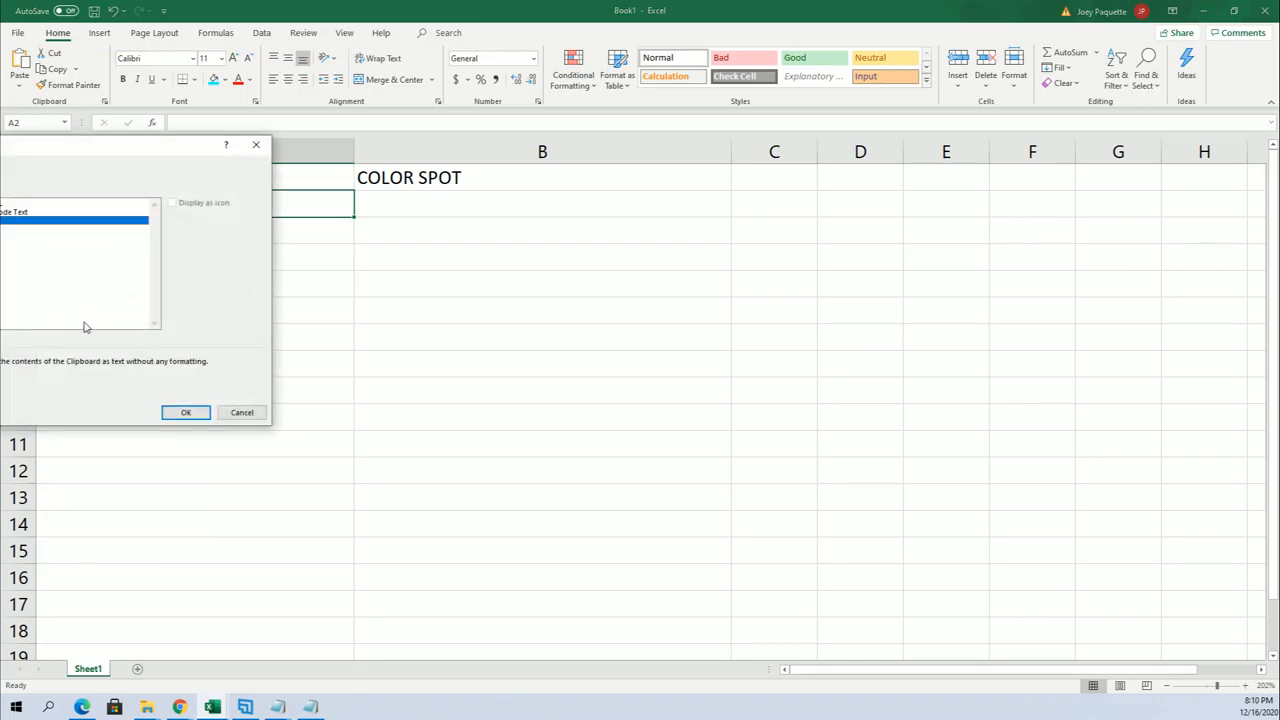
{"action": "left_click", "coordinate": [184, 412]}
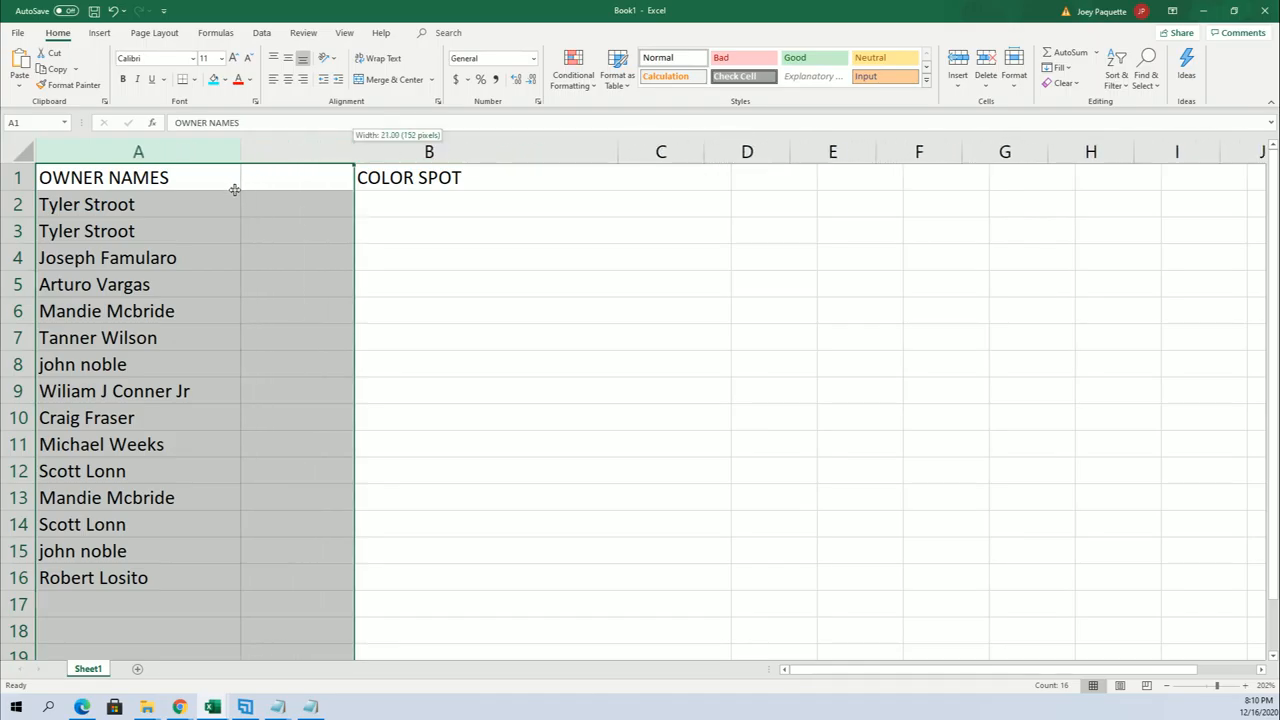
{"action": "left_click_drag", "start_coordinate": [236, 152], "coordinate": [200, 152]}
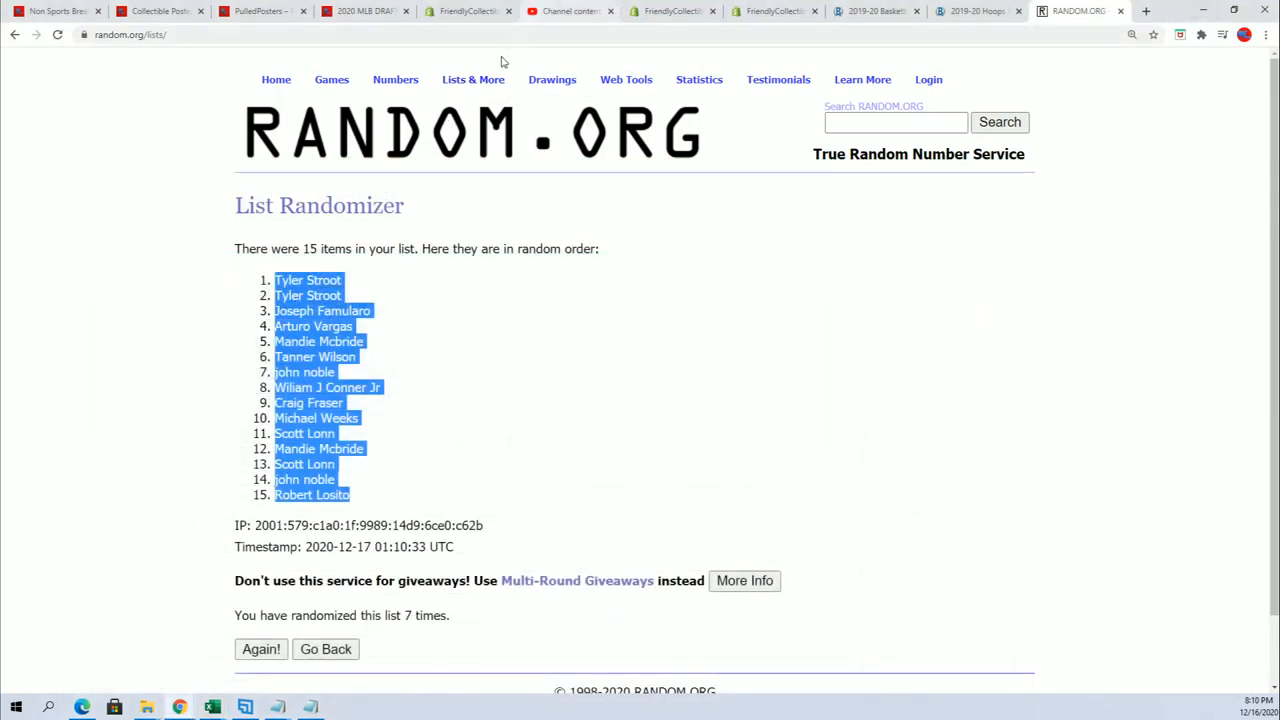
- Go back to the empty form, paste the 15 colour names and shuffle them four times
{"action": "left_click", "coordinate": [324, 648]}
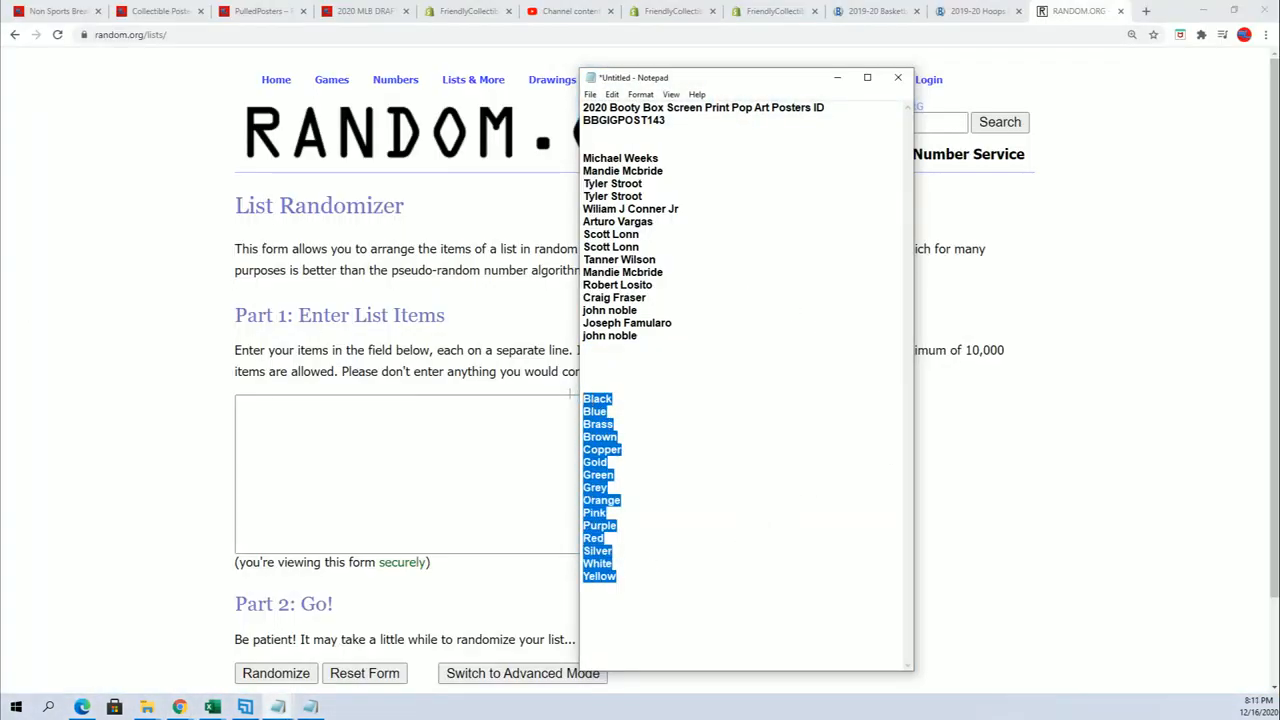
{"action": "mouse_move", "coordinate": [168, 526]}
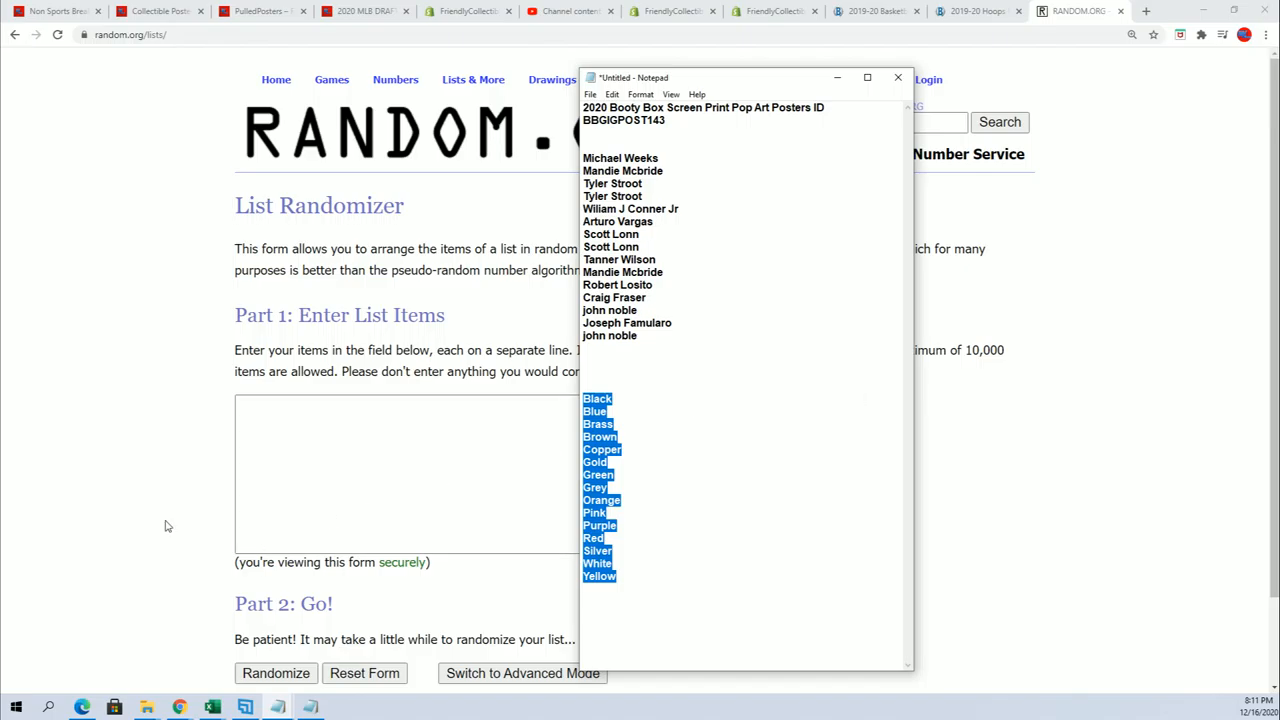
{"action": "right_click", "coordinate": [400, 460]}
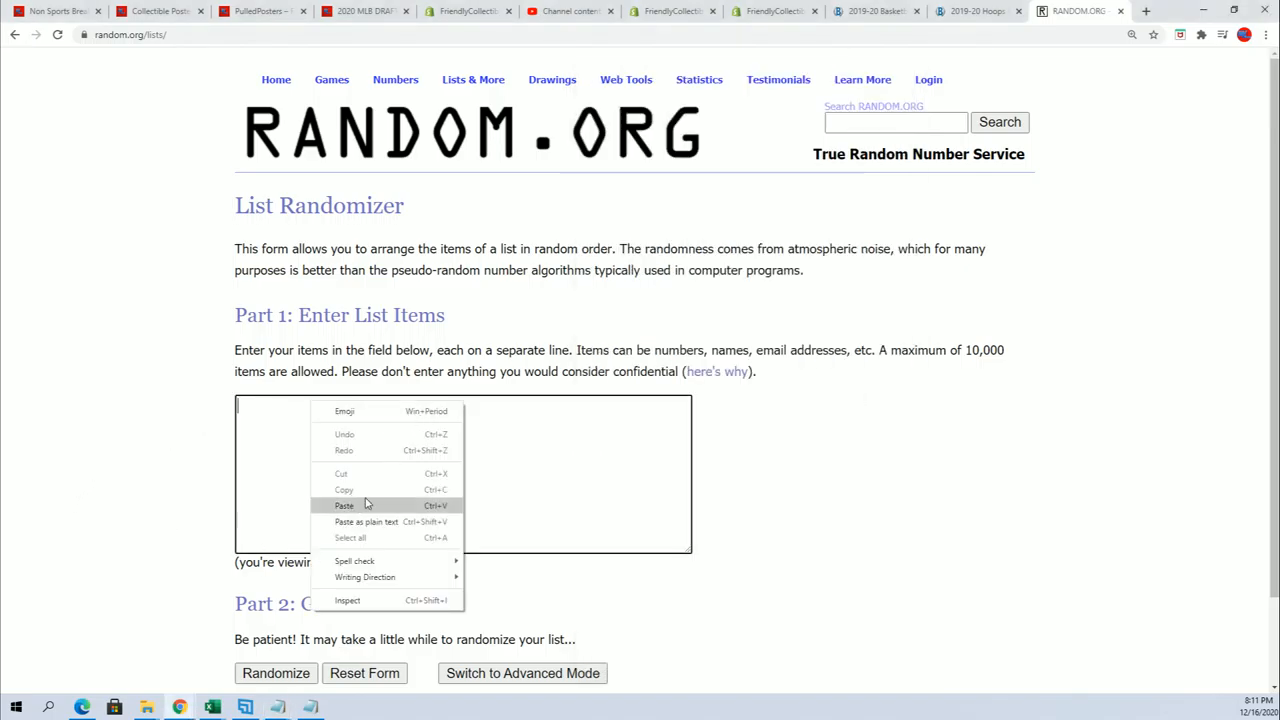
{"action": "left_click", "coordinate": [344, 504]}
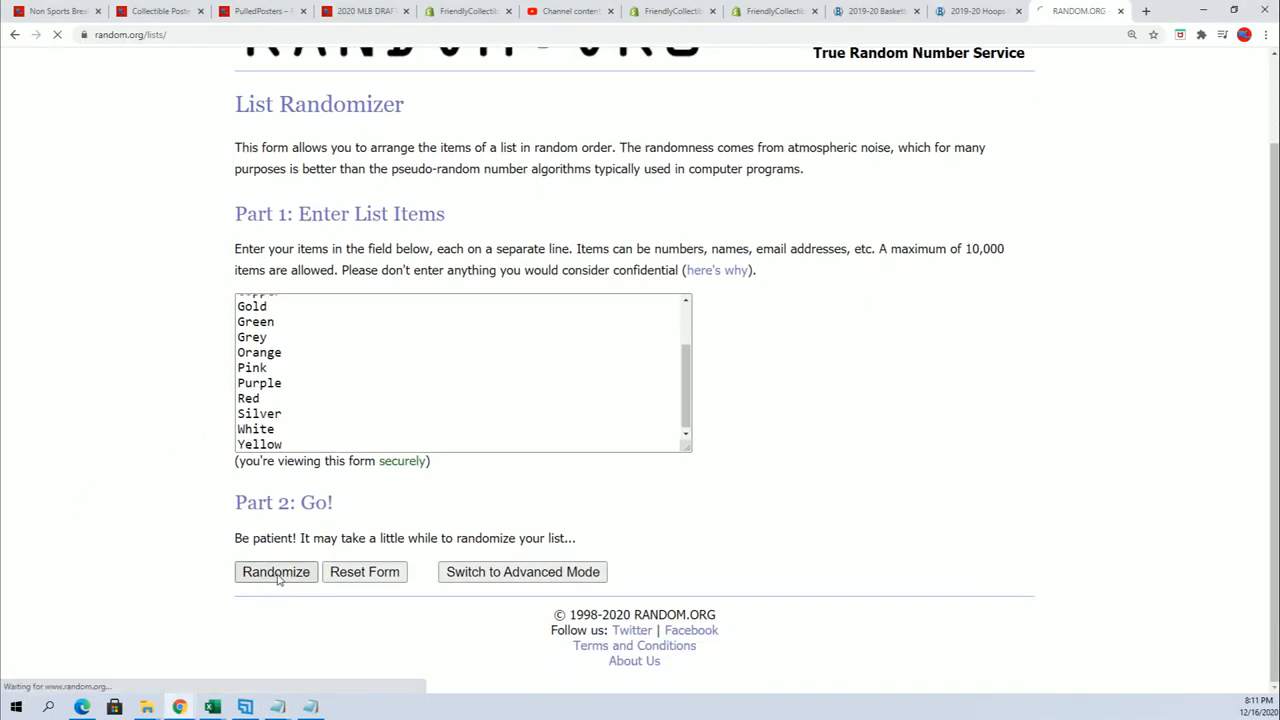
{"action": "left_click", "coordinate": [276, 572]}
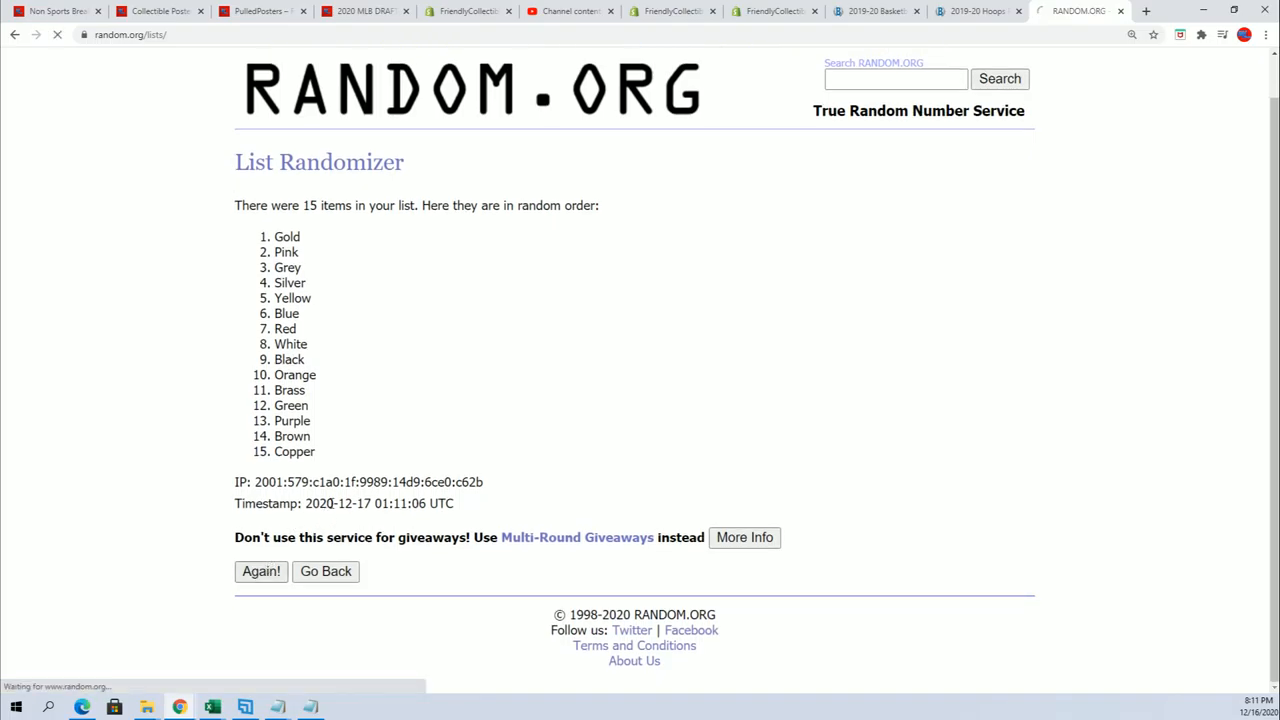
{"action": "left_click", "coordinate": [260, 572]}
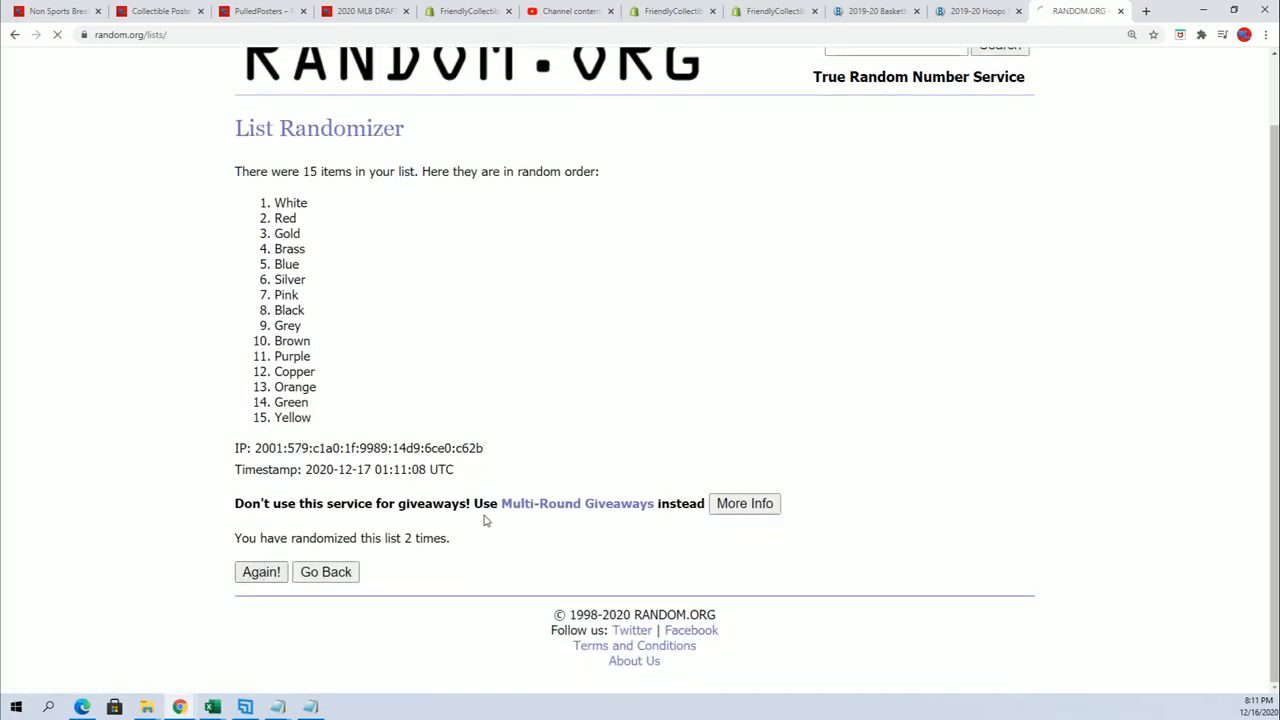
{"action": "left_click", "coordinate": [260, 572]}
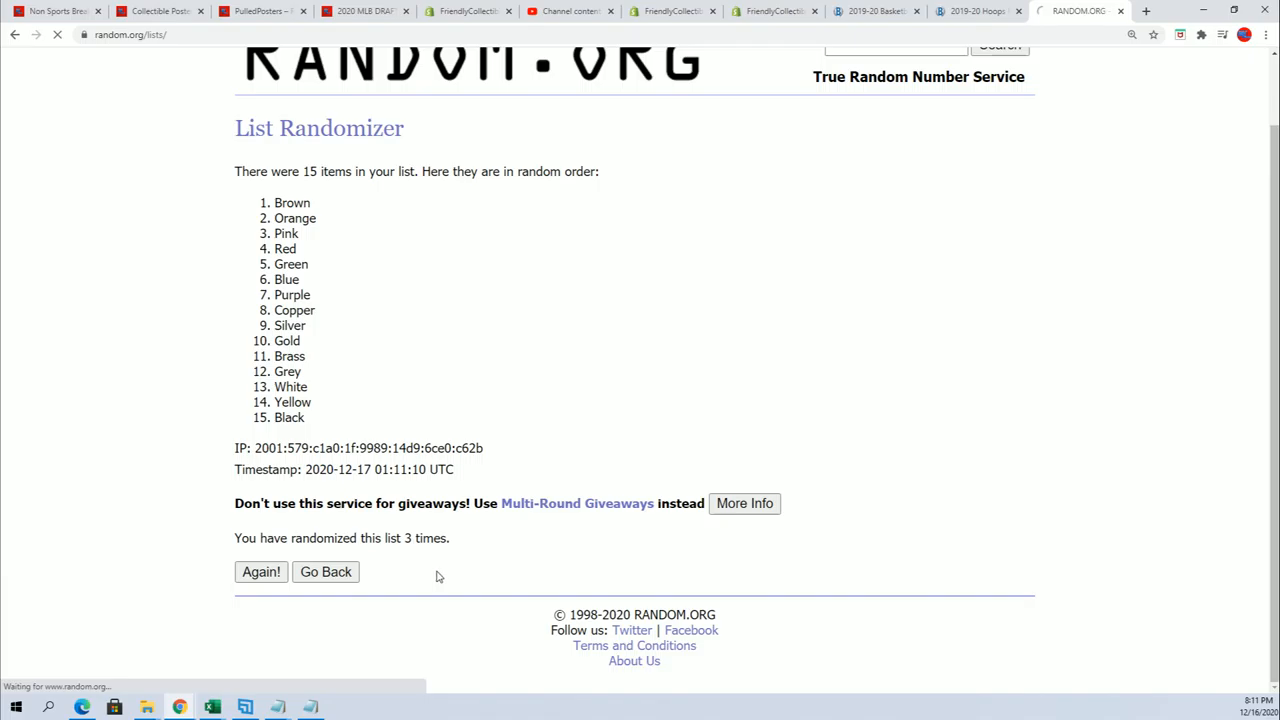
{"action": "left_click", "coordinate": [260, 572]}
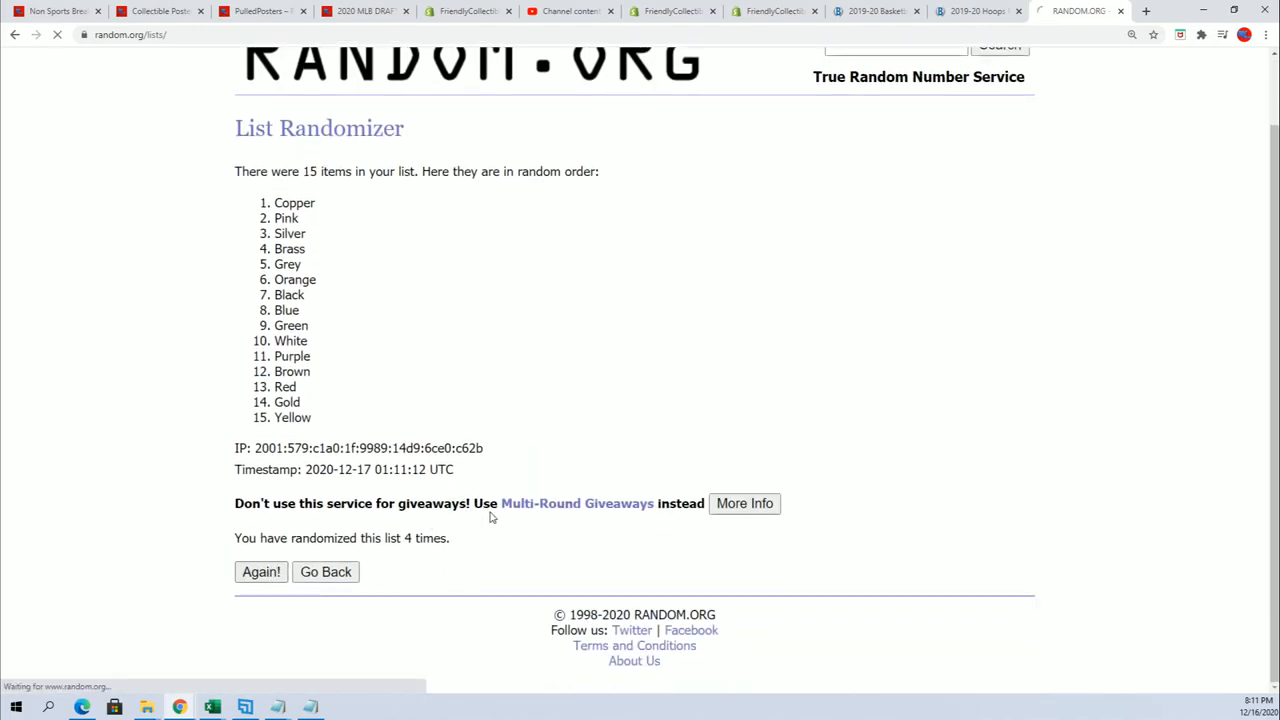
- Shuffle the colours three more times and select the final order starting with Pink for Excel
{"action": "left_click", "coordinate": [260, 572]}
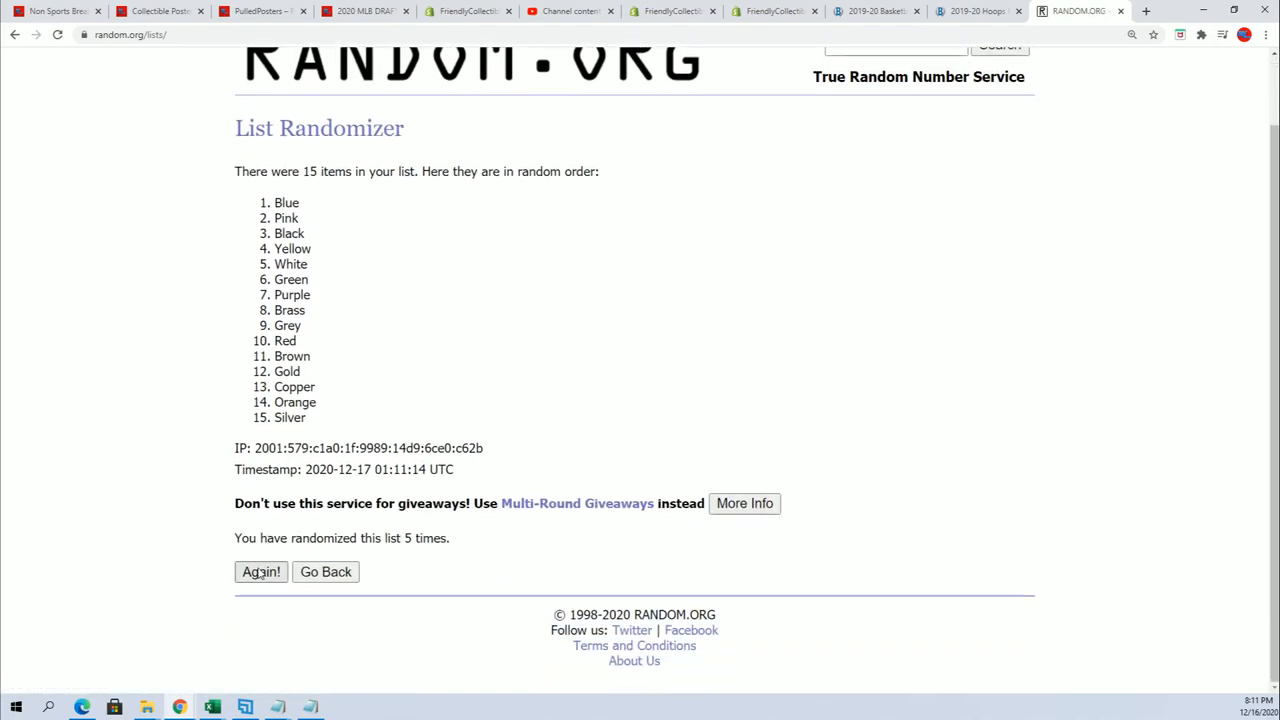
{"action": "left_click", "coordinate": [260, 572]}
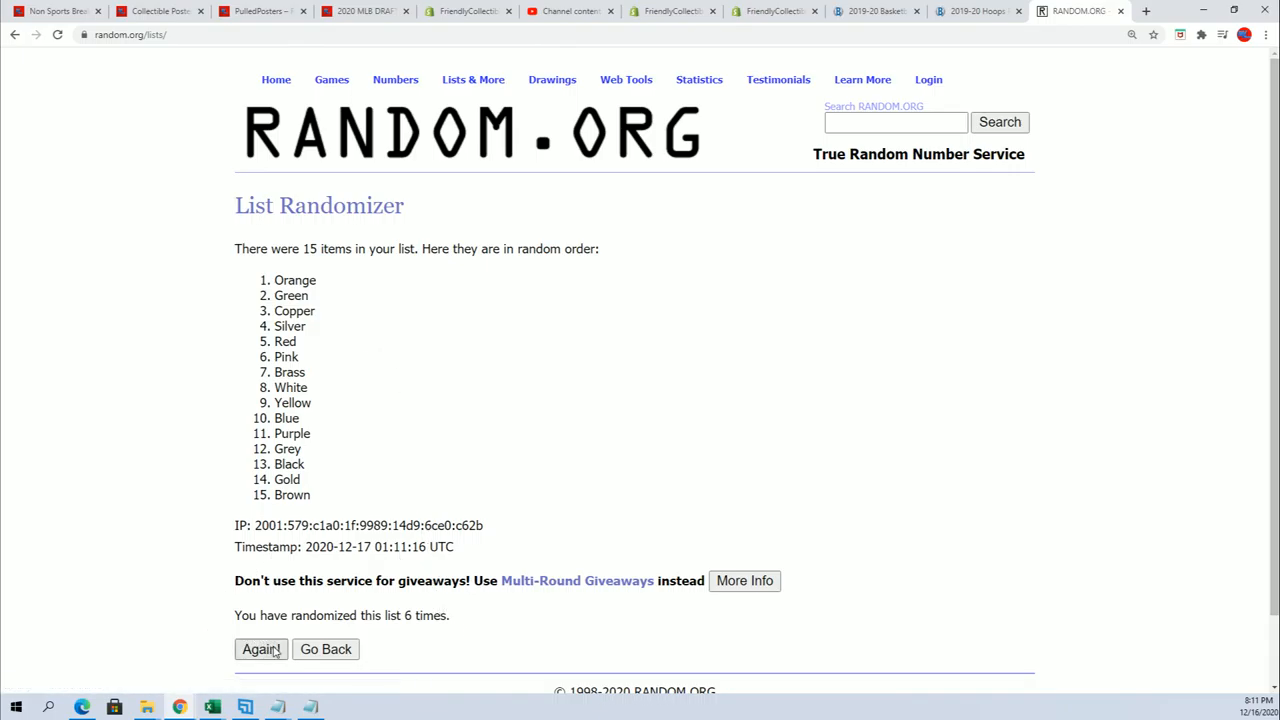
{"action": "left_click", "coordinate": [260, 648]}
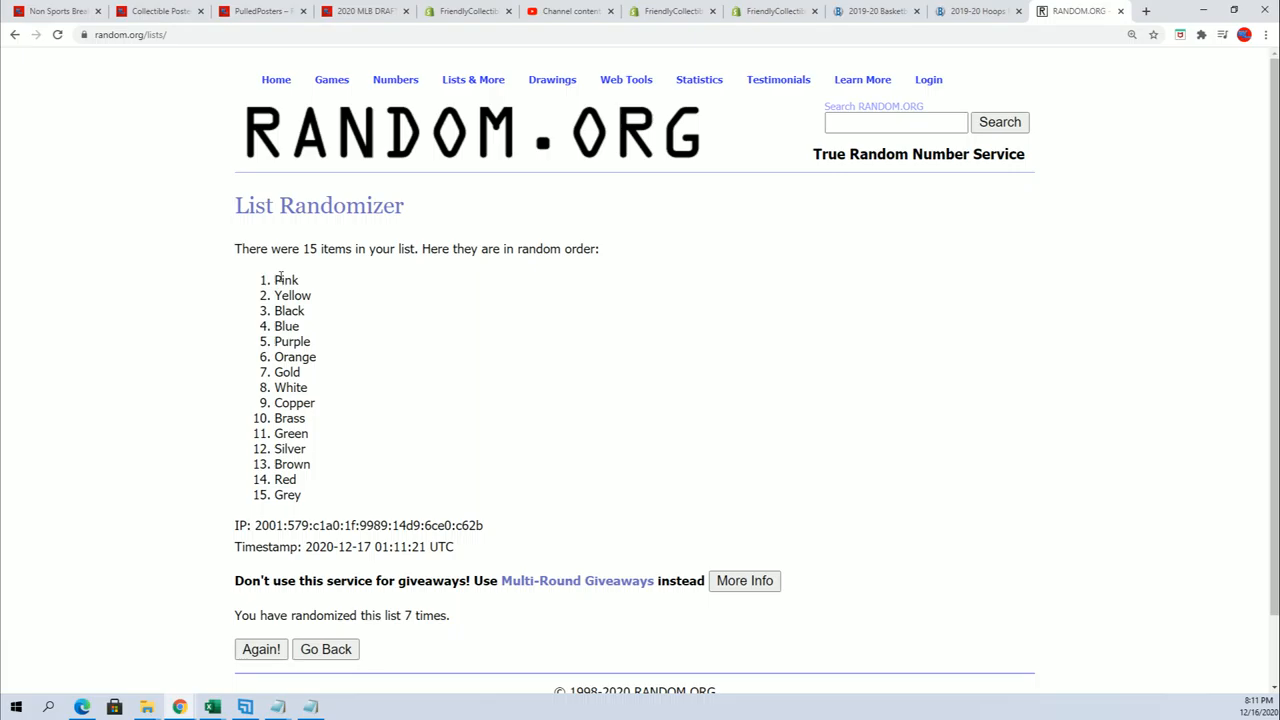
{"action": "left_click_drag", "start_coordinate": [280, 280], "coordinate": [300, 496]}
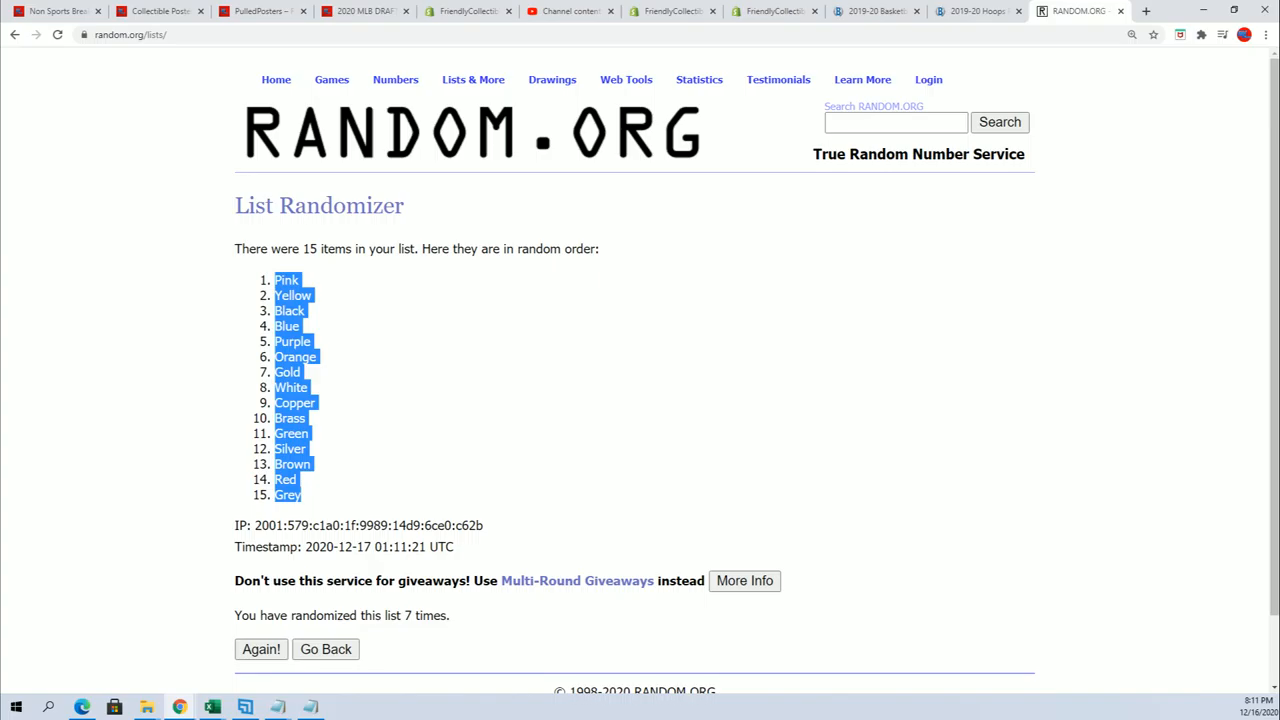
{"action": "left_click", "coordinate": [212, 708]}
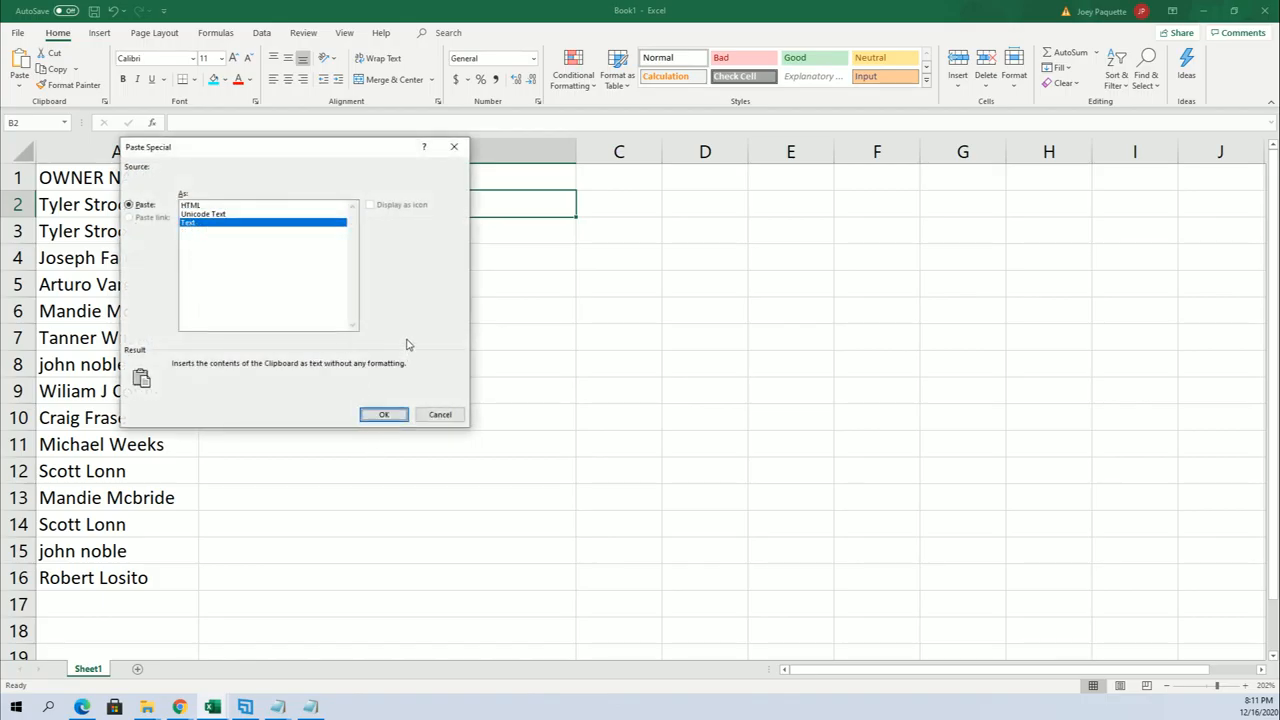
{"action": "mouse_move", "coordinate": [384, 414]}
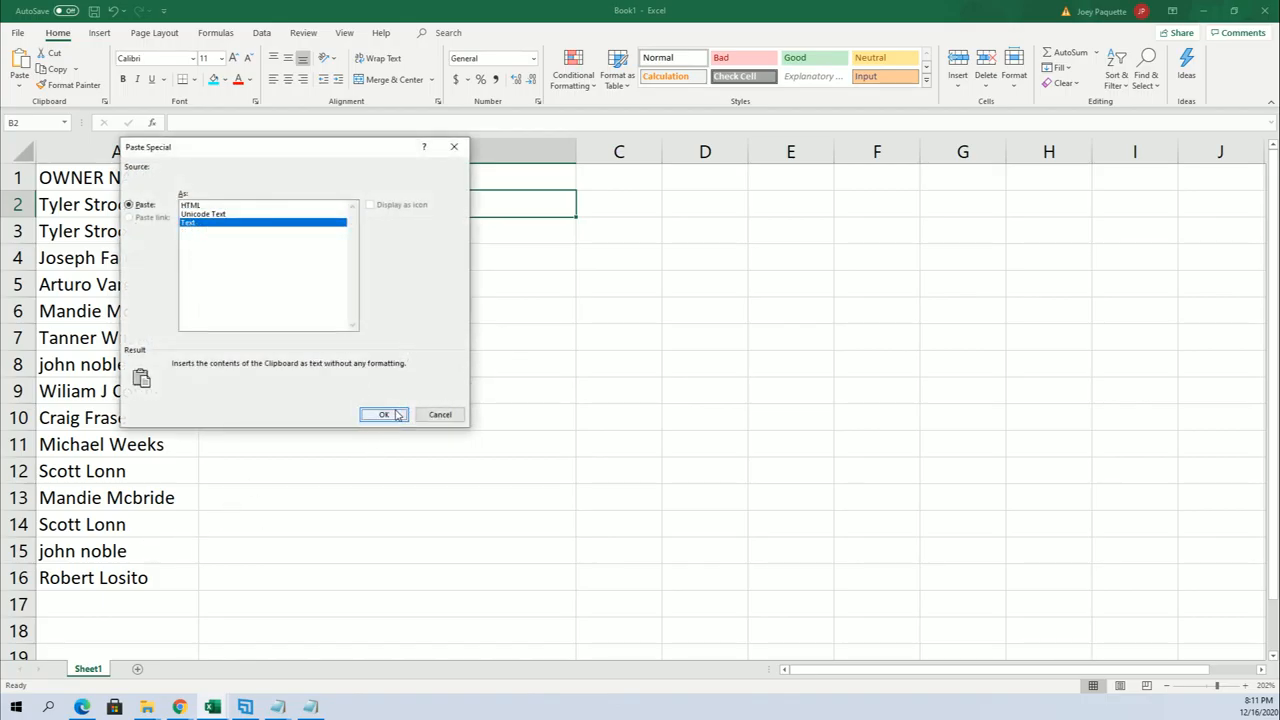
- Paste the shuffled colours into B2 as plain Text beside the owner names
{"action": "left_click", "coordinate": [384, 414]}
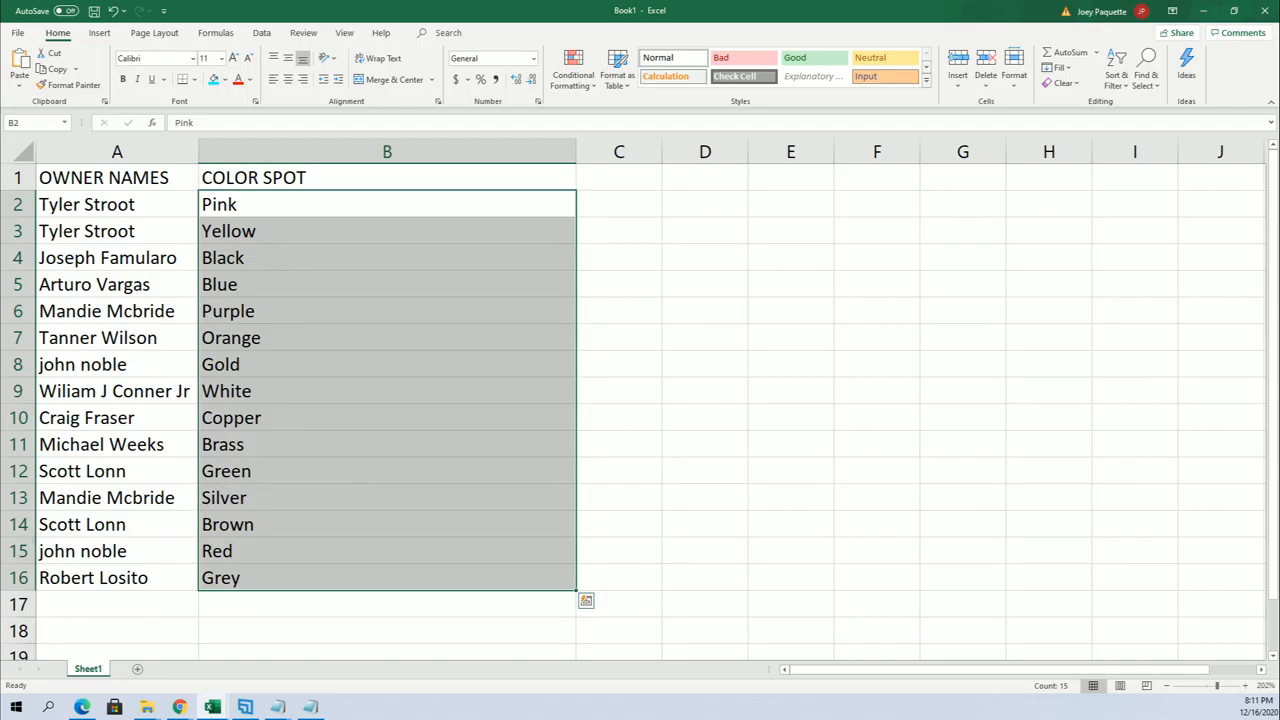